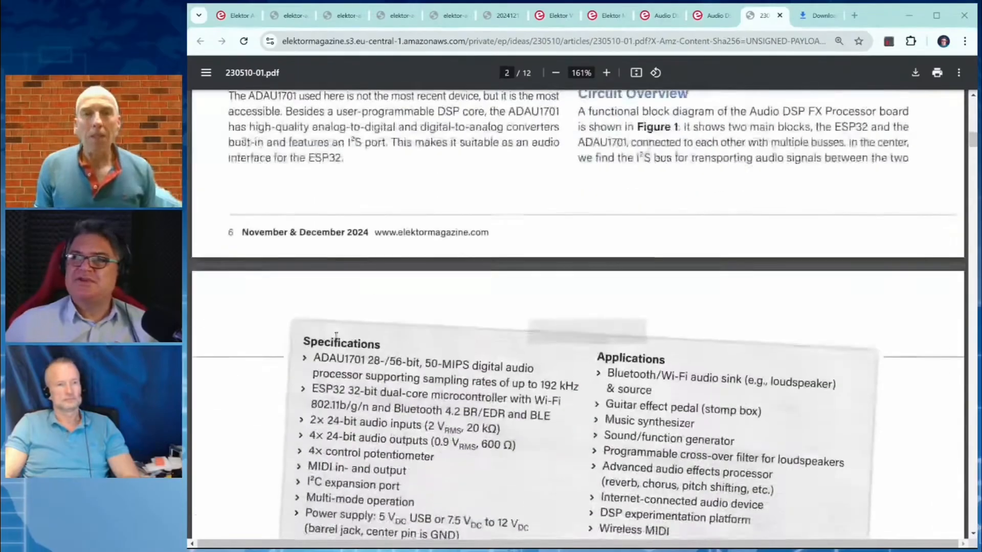
# Scroll the PDF to Figure 1's block diagram and zoom in to about 251%
pyautogui.scroll(-3)
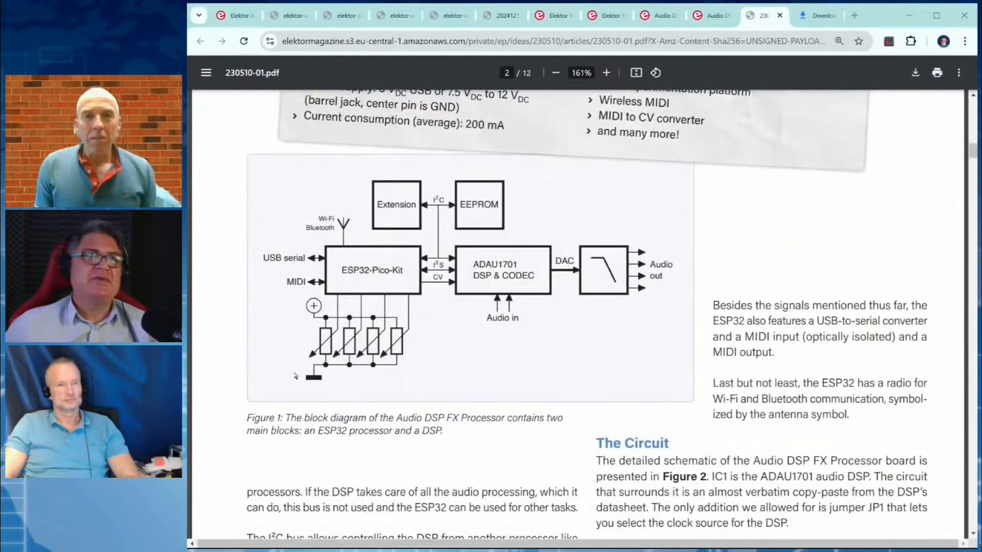
pyautogui.scroll(-3)
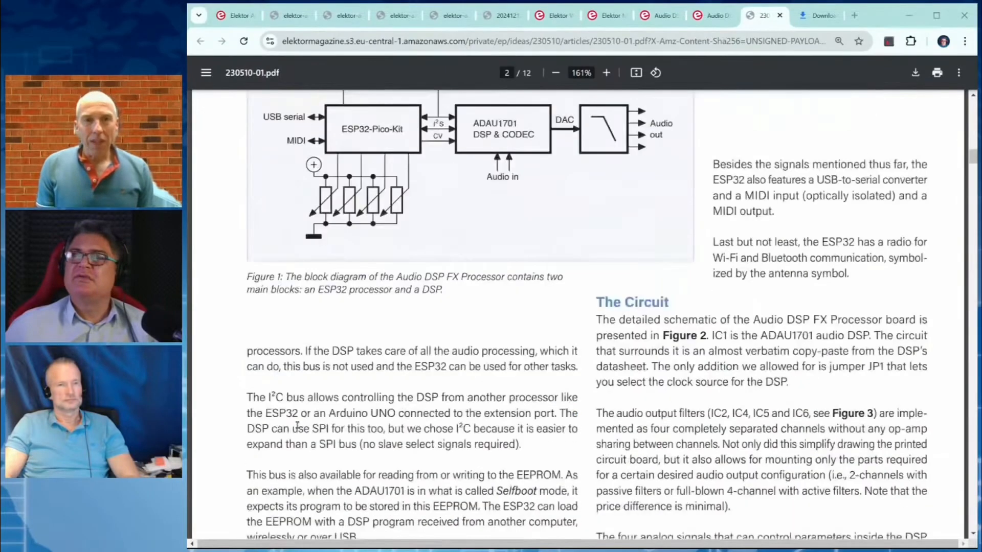
pyautogui.scroll(3)
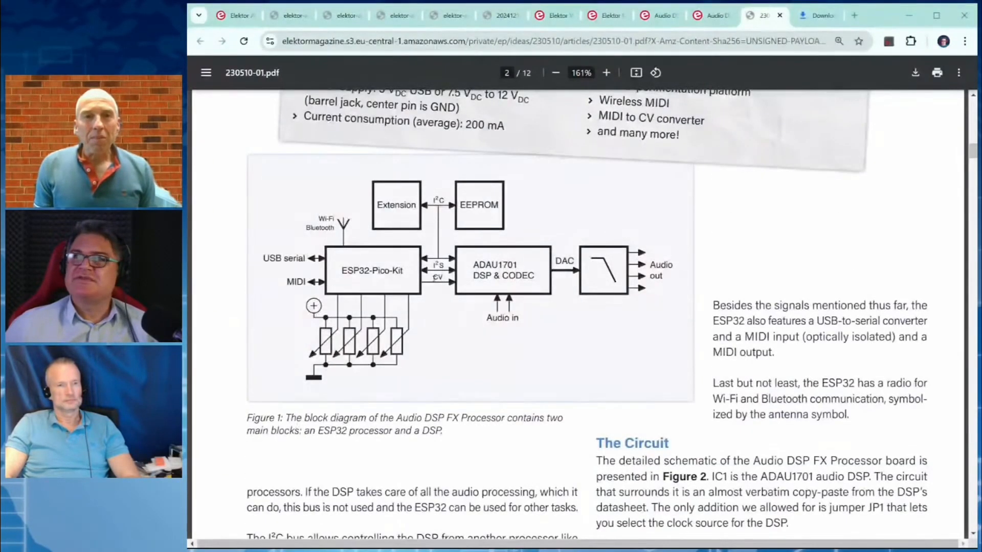
pyautogui.click(605, 73)
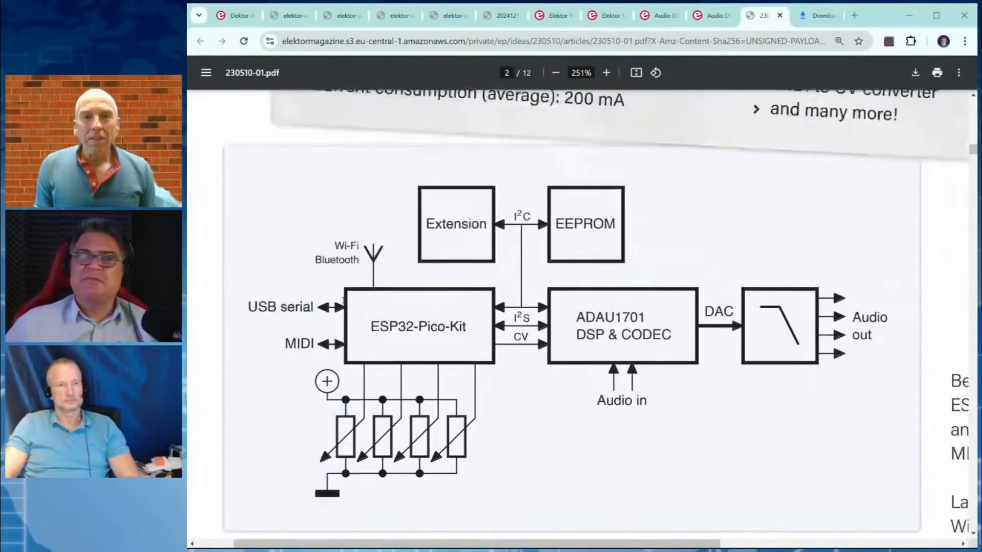
pyautogui.scroll(-3)
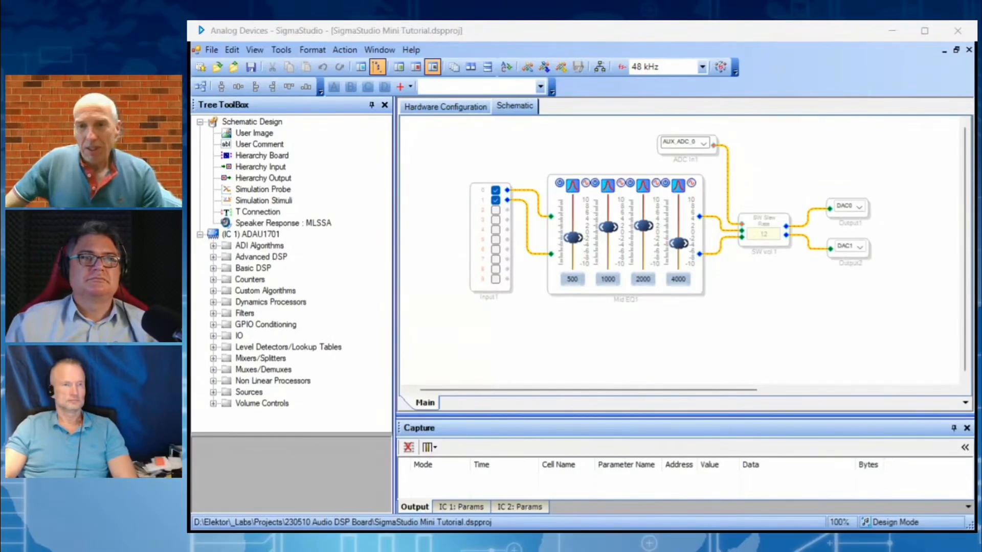
pyautogui.moveTo(536, 242)
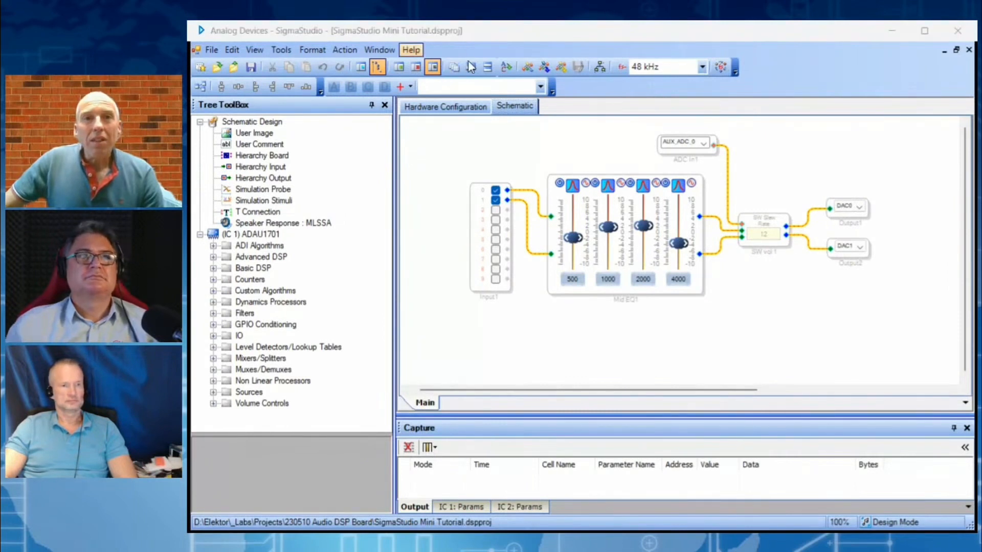
pyautogui.moveTo(510, 151)
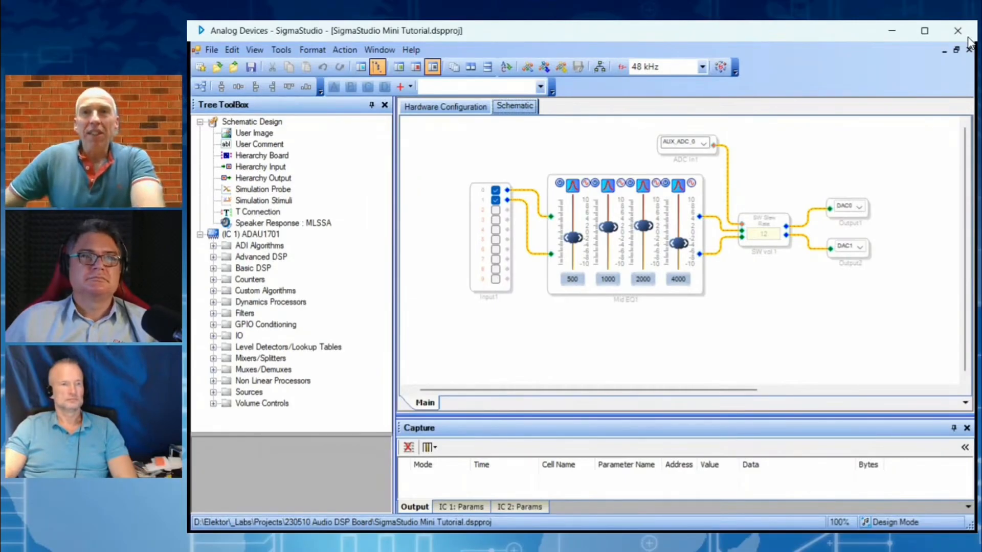
pyautogui.moveTo(799, 168)
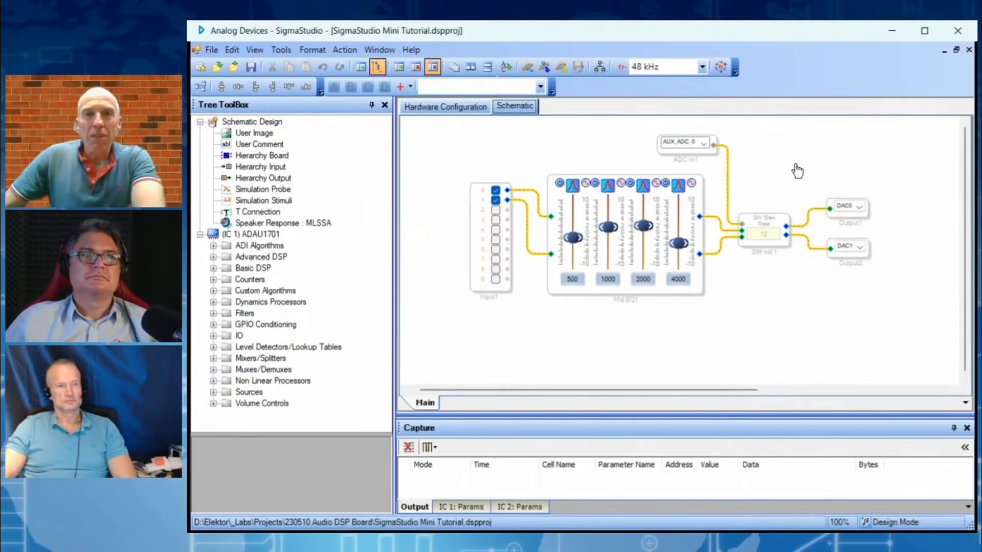
pyautogui.moveTo(788, 375)
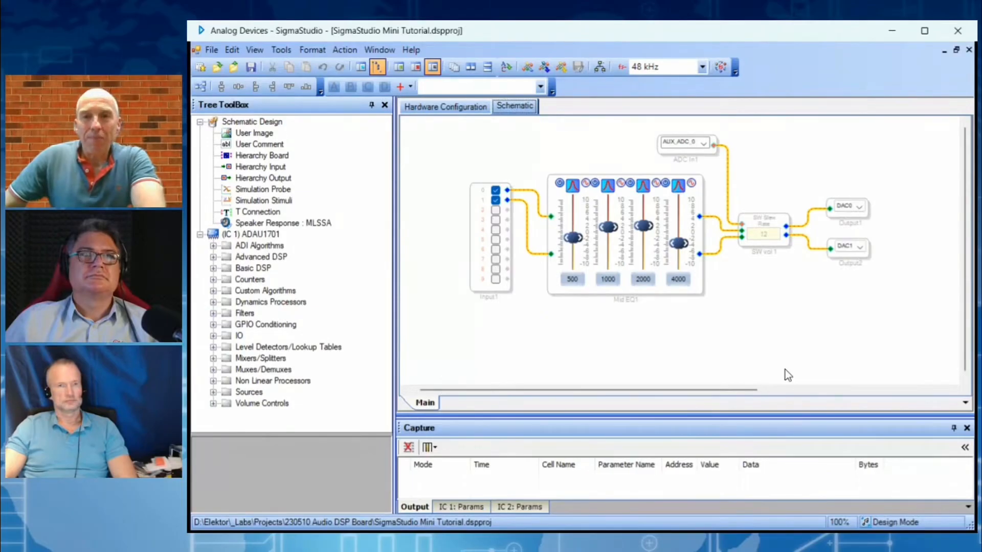
pyautogui.moveTo(611, 206)
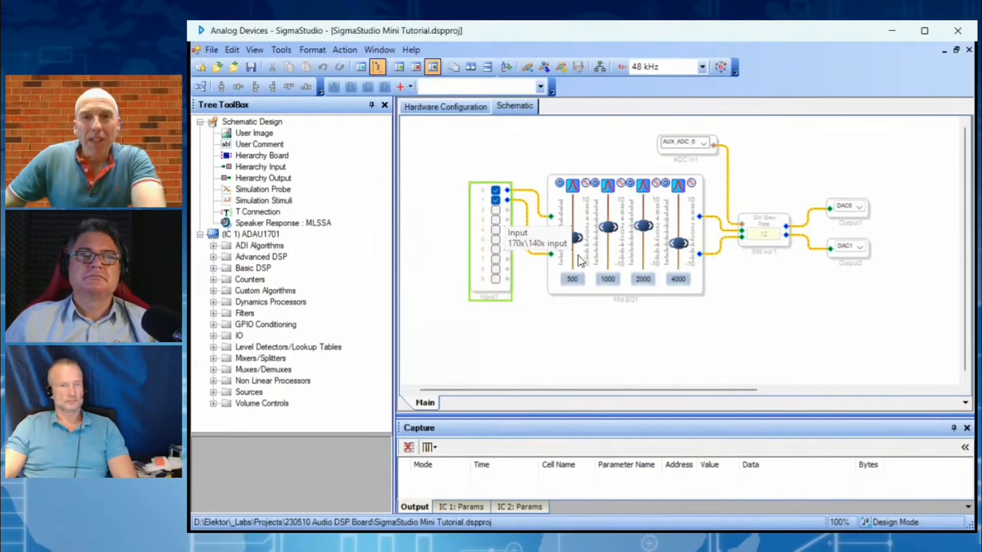
pyautogui.moveTo(593, 292)
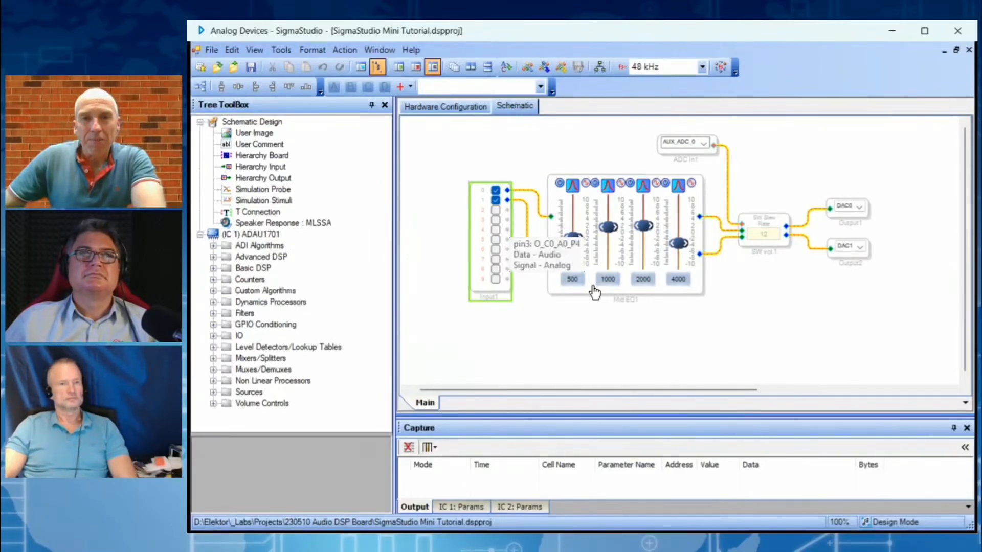
pyautogui.moveTo(581, 353)
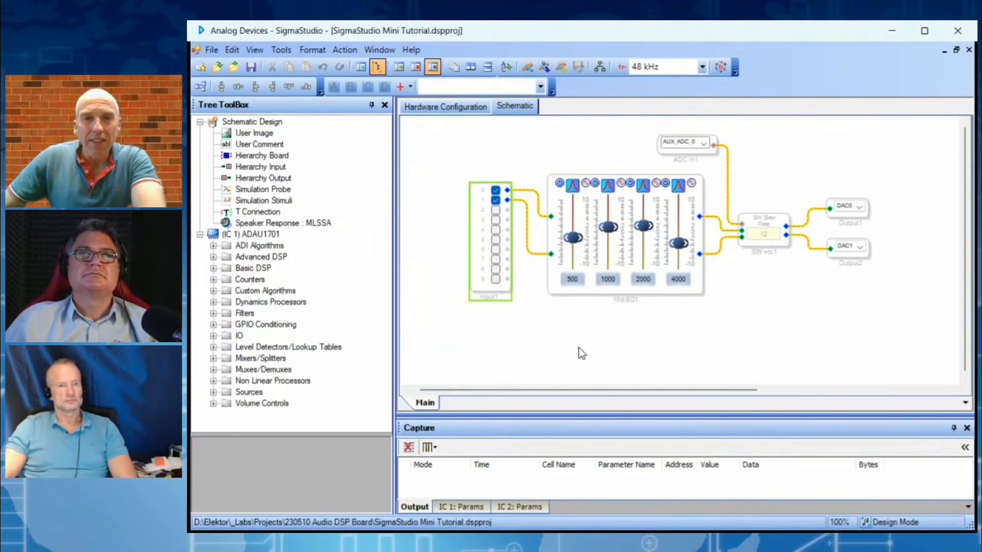
pyautogui.moveTo(616, 254)
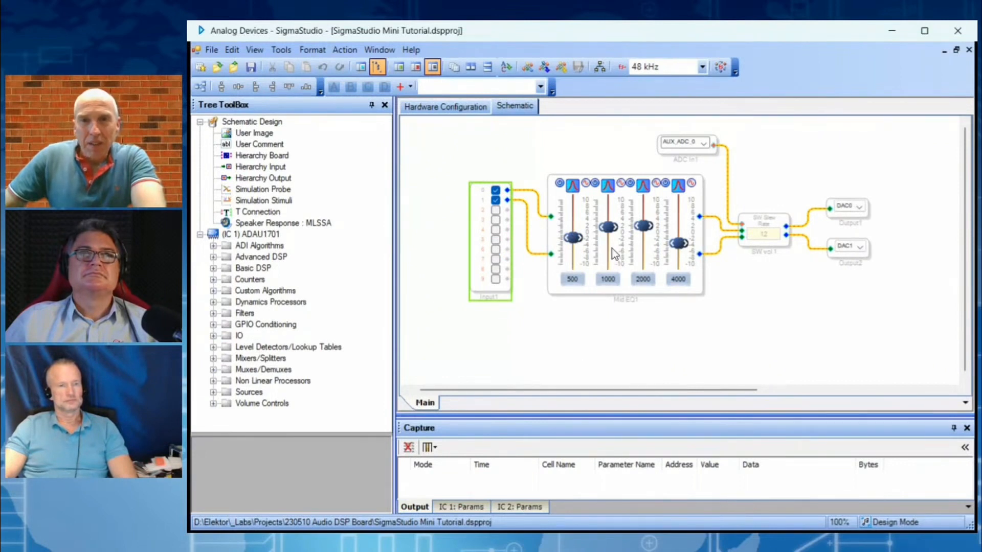
pyautogui.moveTo(609, 280)
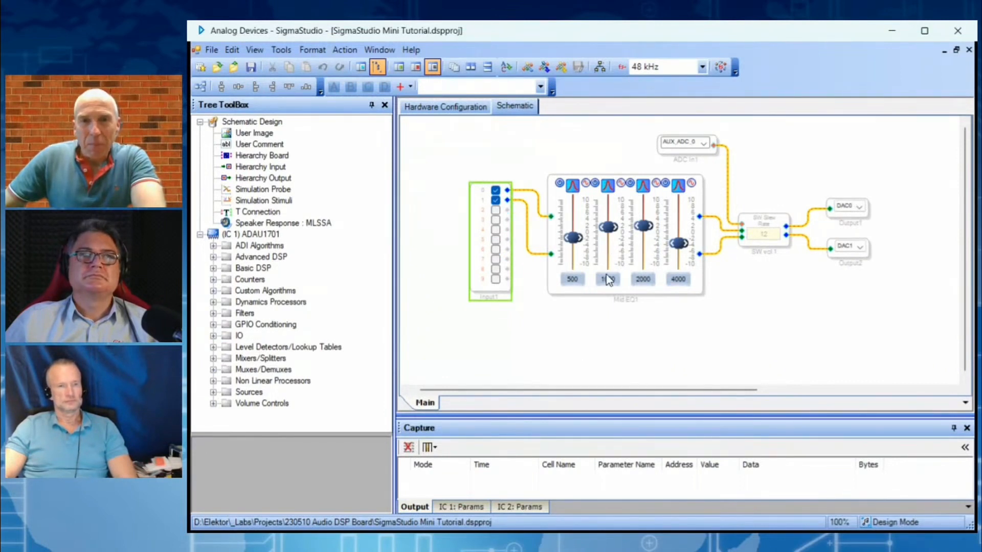
pyautogui.moveTo(611, 272)
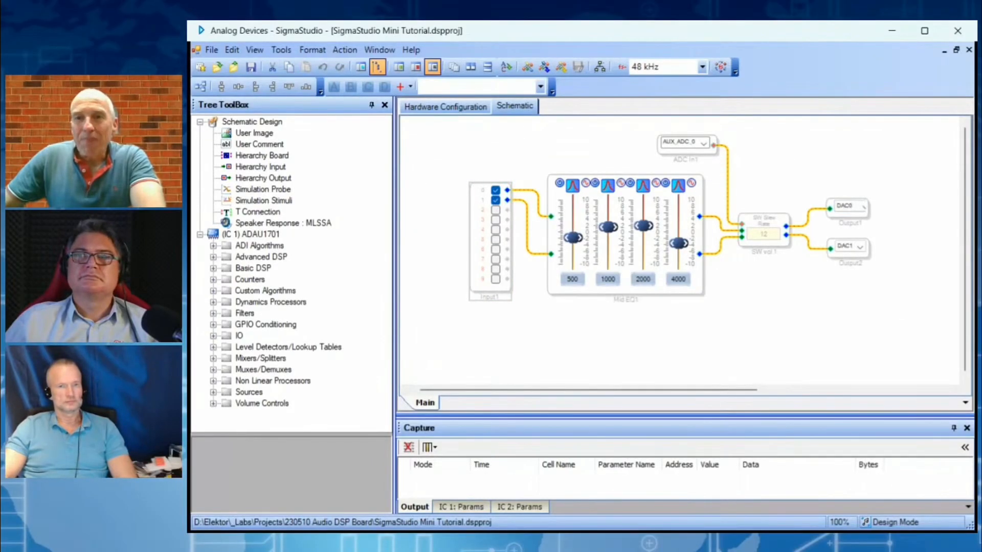
pyautogui.click(763, 235)
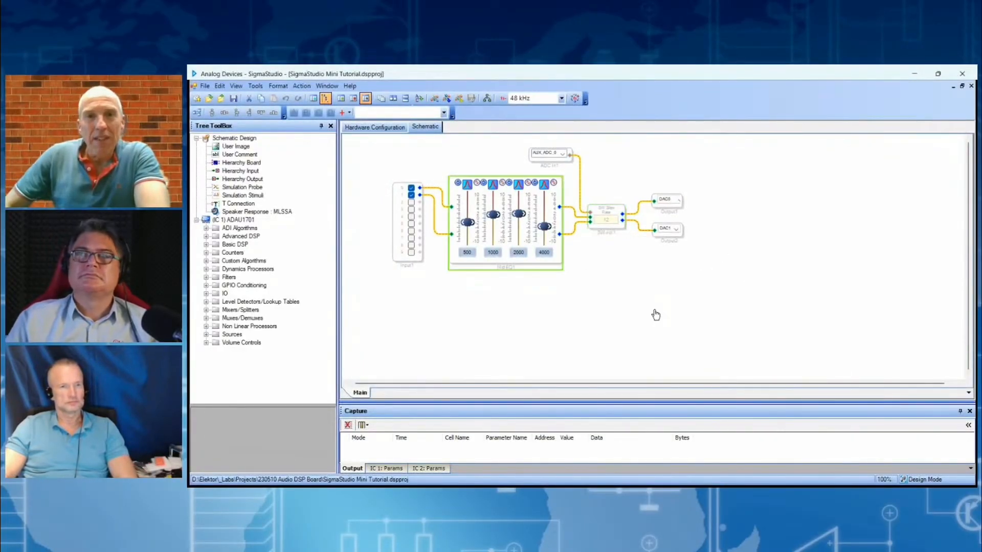
pyautogui.moveTo(529, 378)
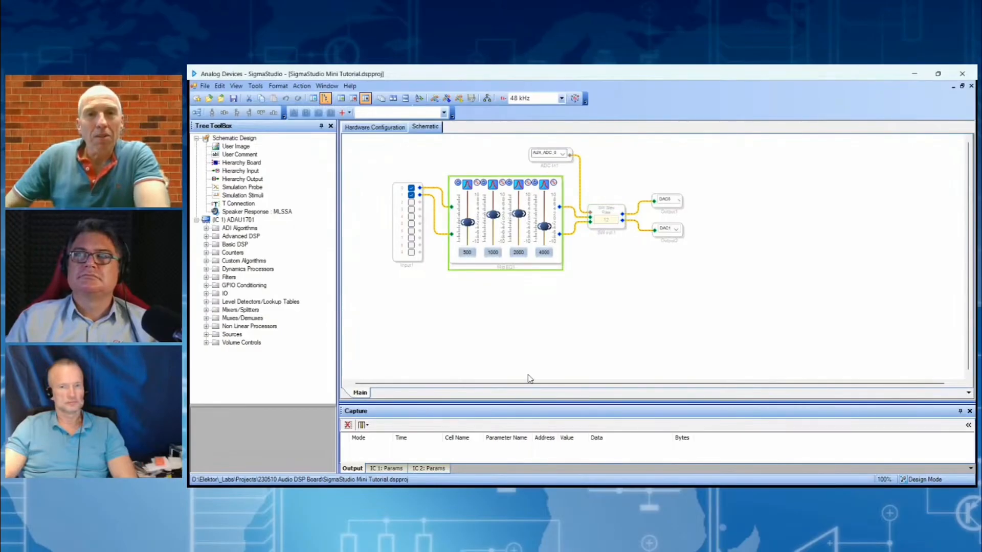
pyautogui.moveTo(570, 339)
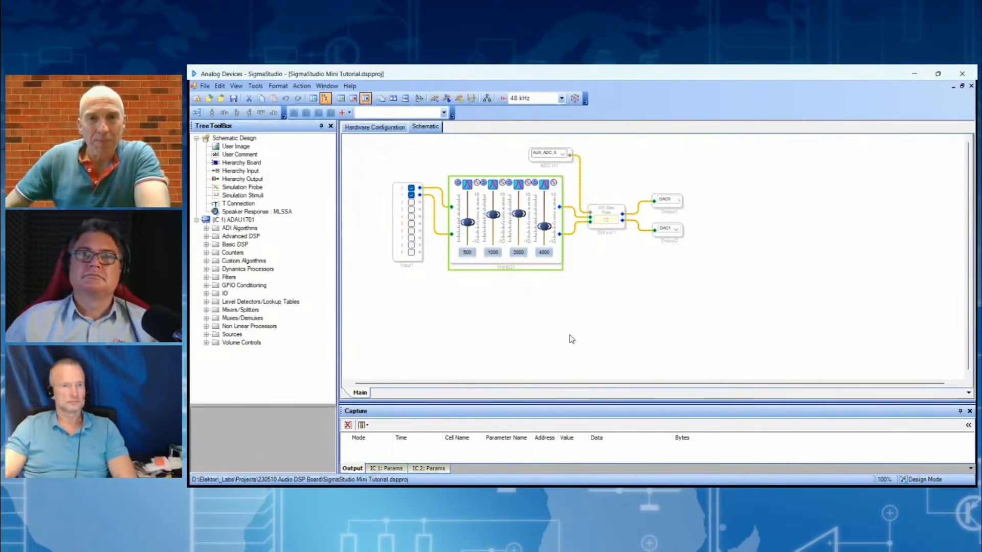
pyautogui.moveTo(511, 275)
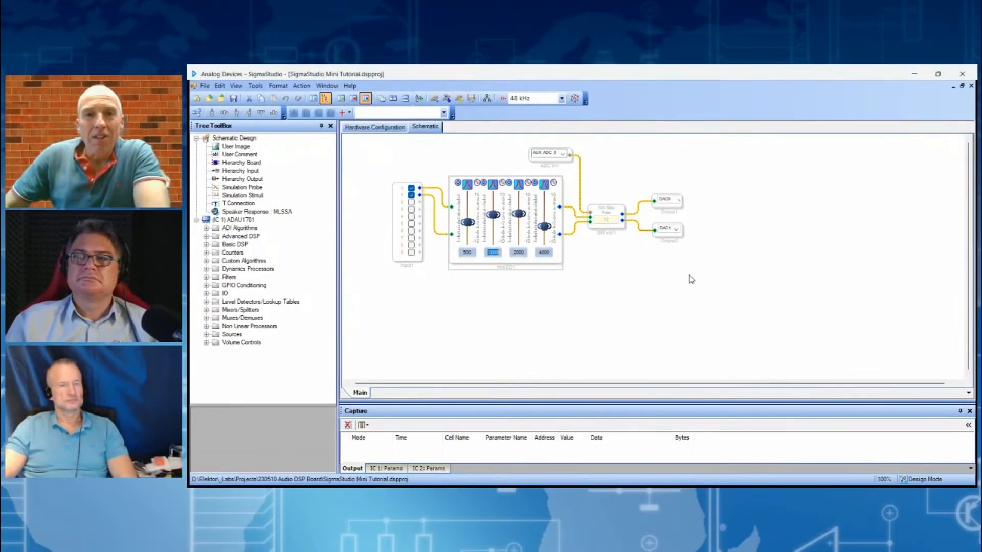
pyautogui.moveTo(493, 239)
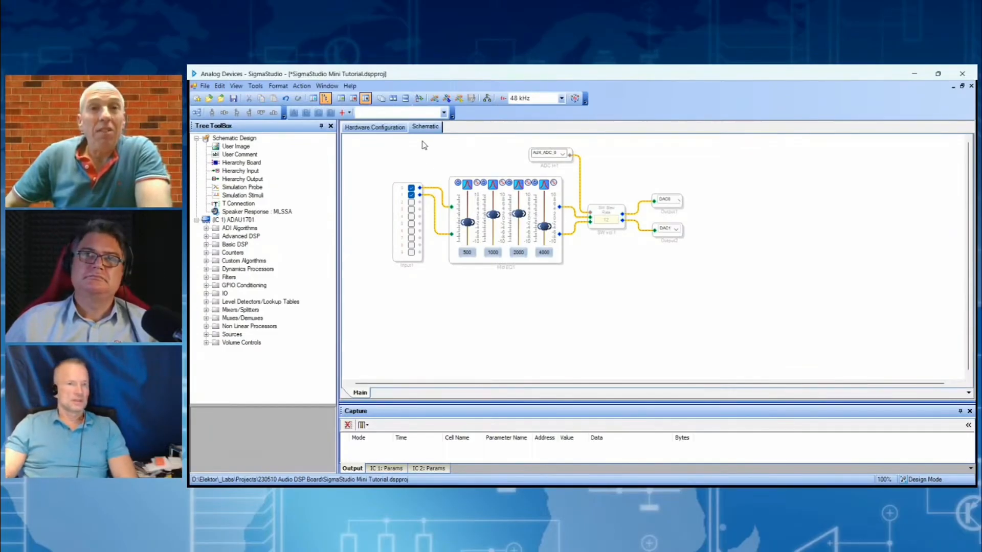
# Drag the Mid EQ1 500 Hz slider down, logging two Safeload Write entries in Capture
pyautogui.click(375, 126)
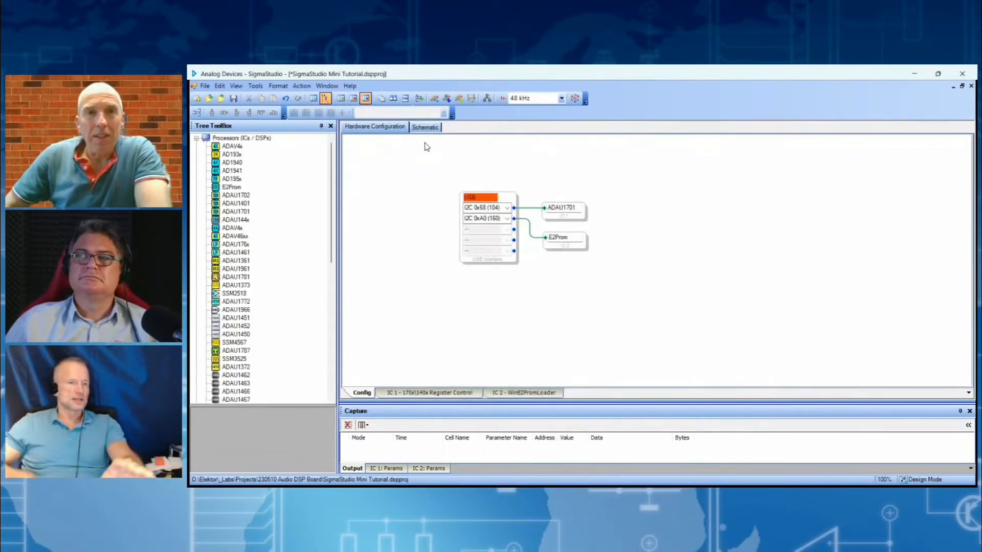
pyautogui.click(425, 127)
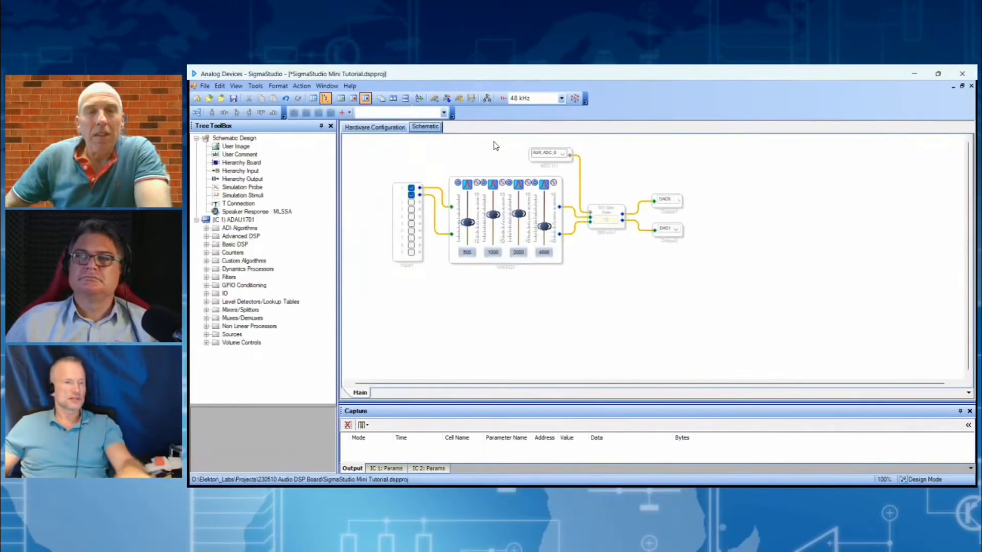
pyautogui.moveTo(522, 321)
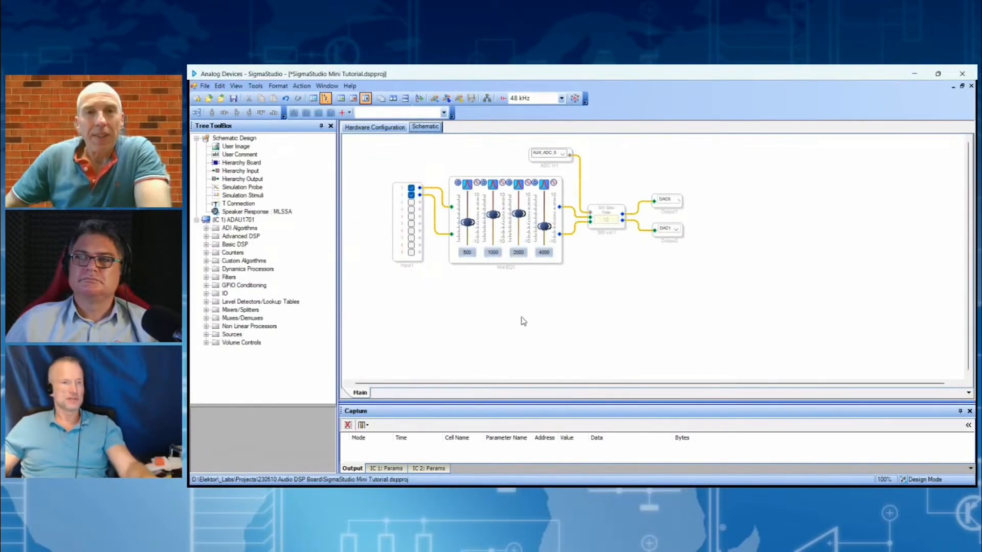
pyautogui.moveTo(521, 318)
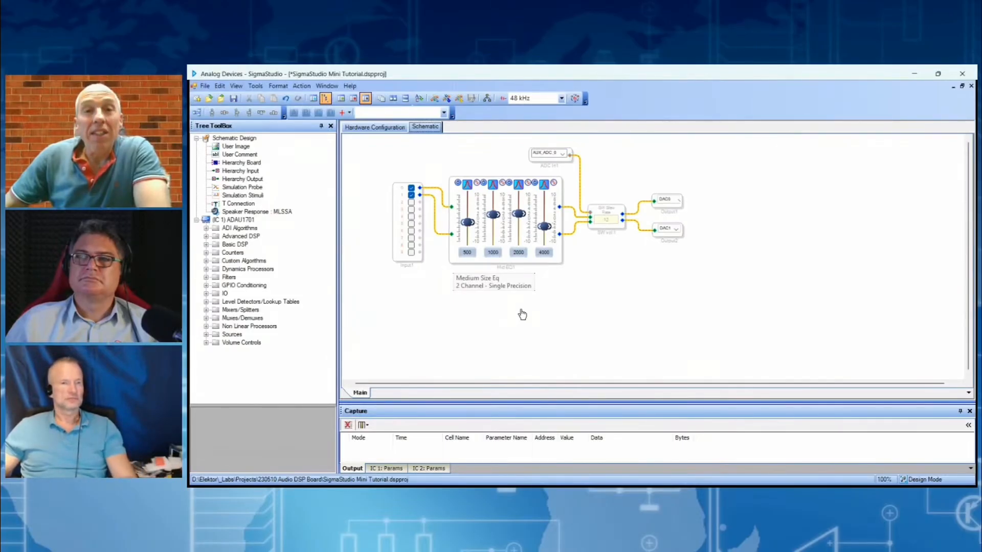
pyautogui.click(505, 222)
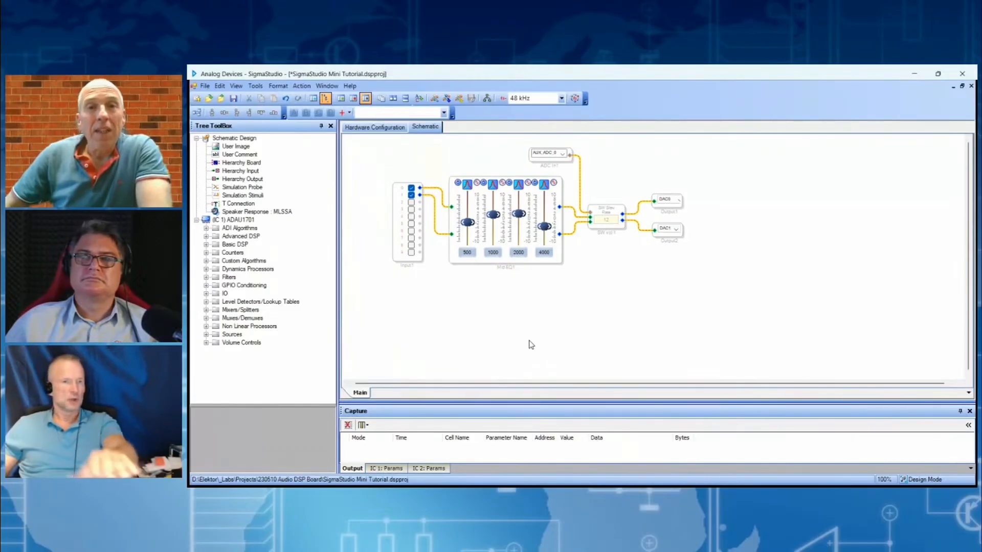
pyautogui.moveTo(525, 360)
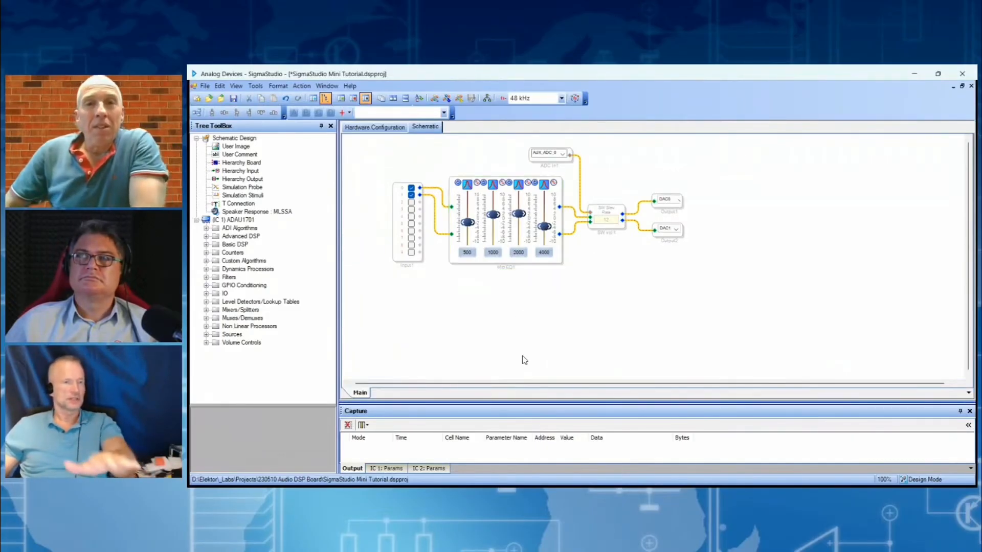
pyautogui.moveTo(708, 362)
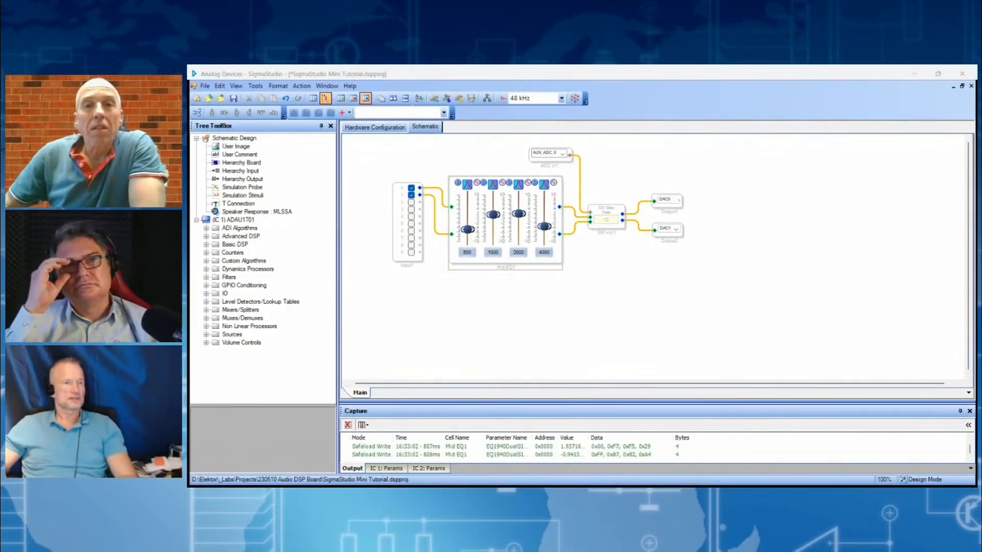
pyautogui.click(504, 222)
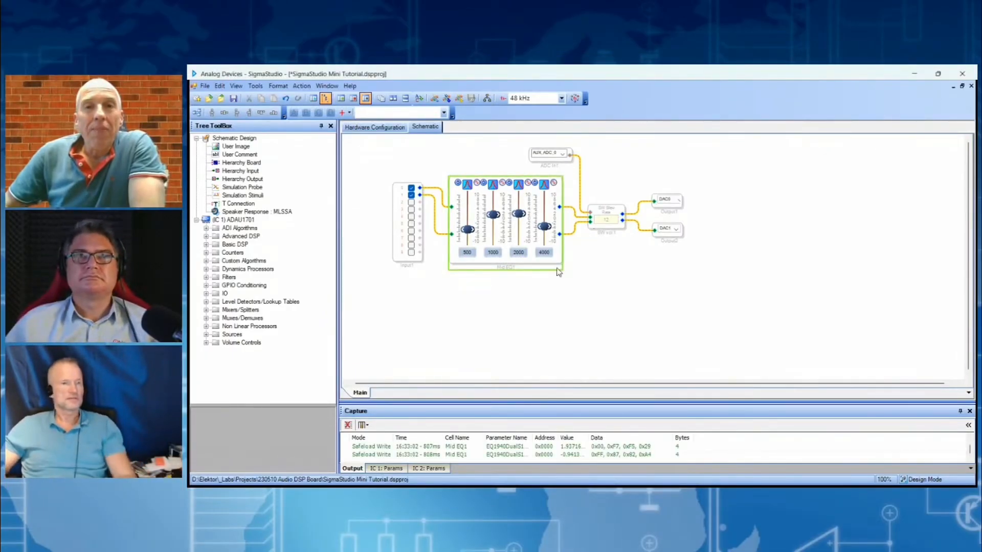
pyautogui.moveTo(546, 331)
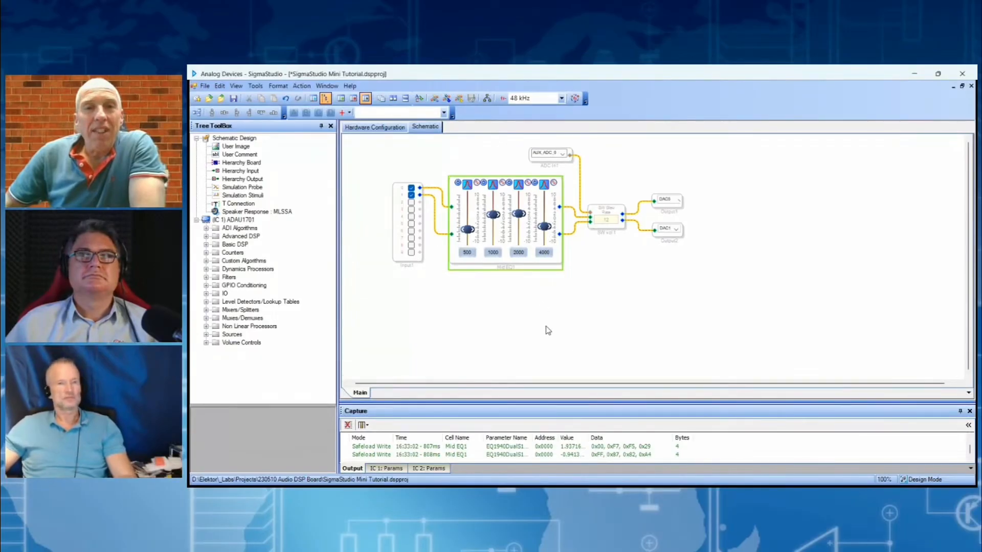
pyautogui.moveTo(520, 319)
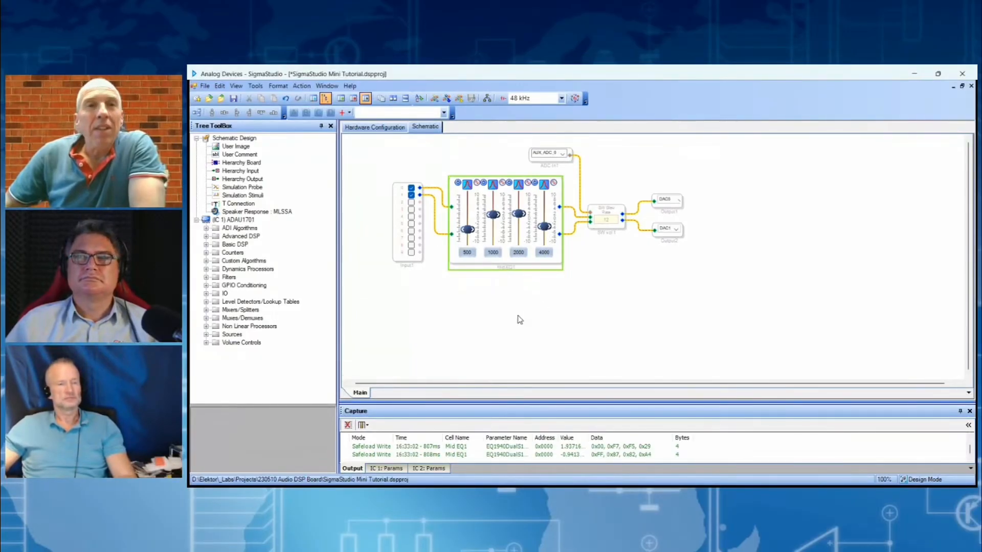
# Review the IC 1 170x/140x Register Control table in Hardware Configuration, then return to the schematic
pyautogui.click(374, 127)
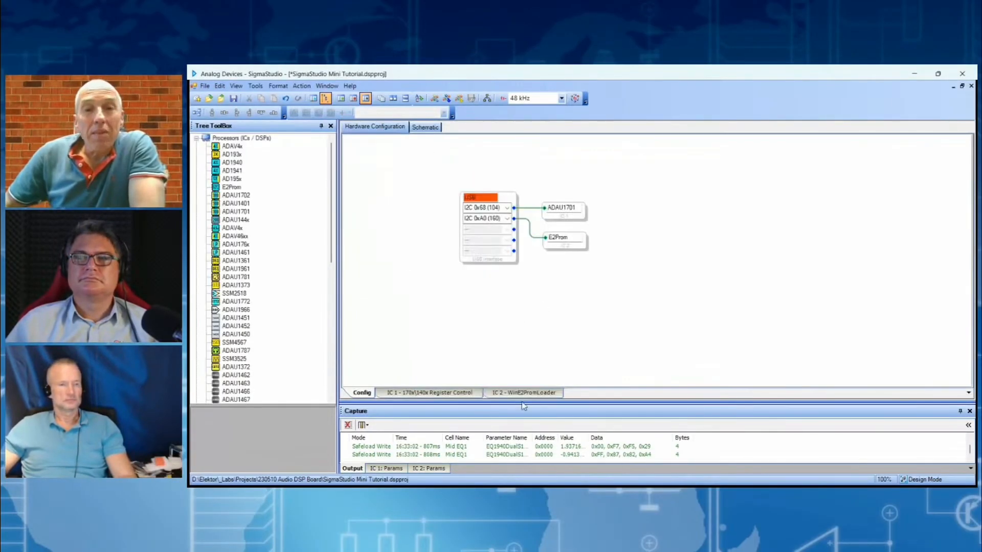
pyautogui.click(429, 393)
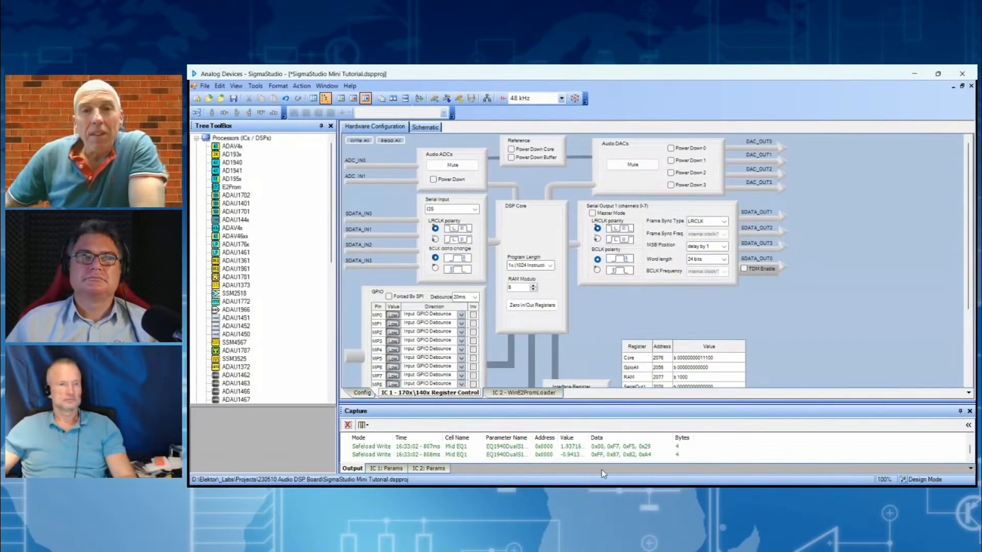
pyautogui.scroll(-3)
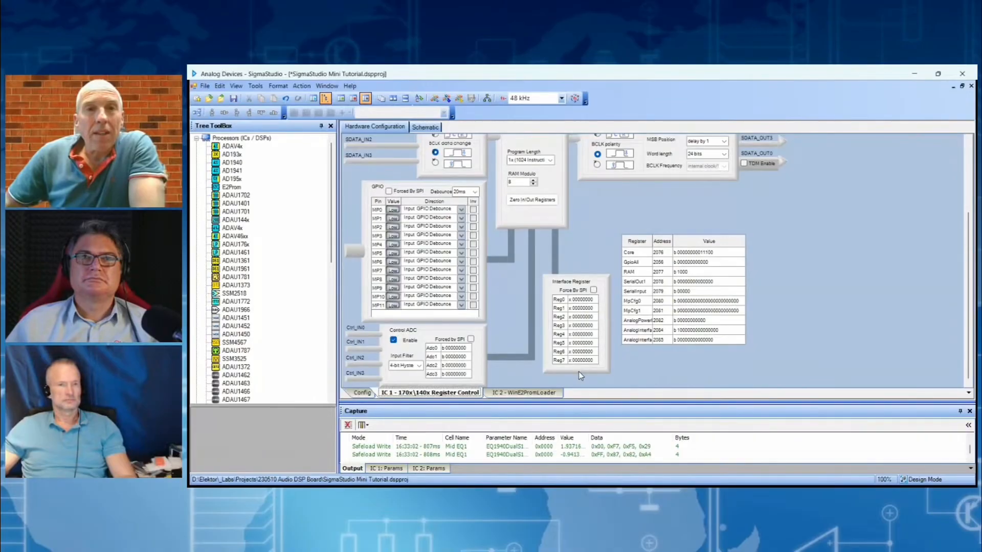
pyautogui.moveTo(469, 261)
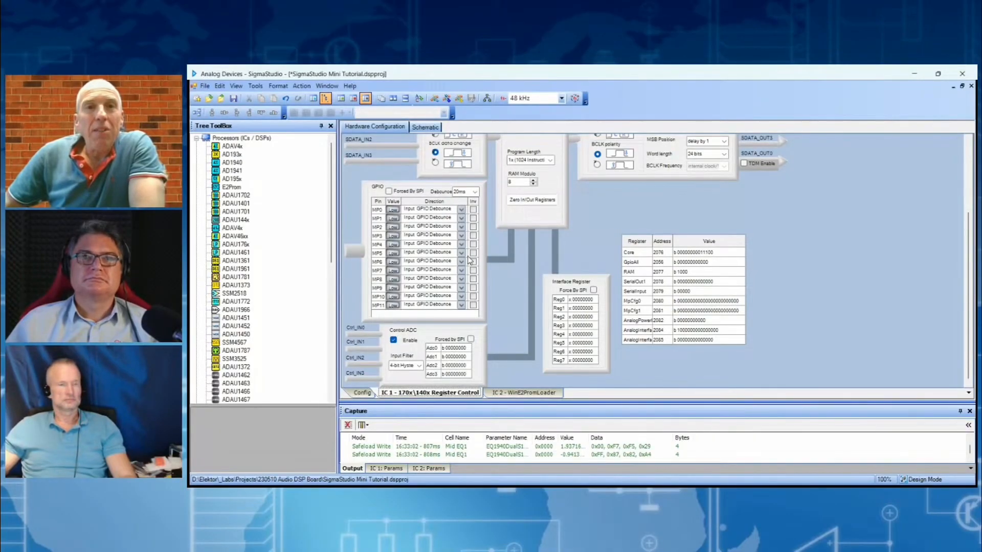
pyautogui.moveTo(416, 250)
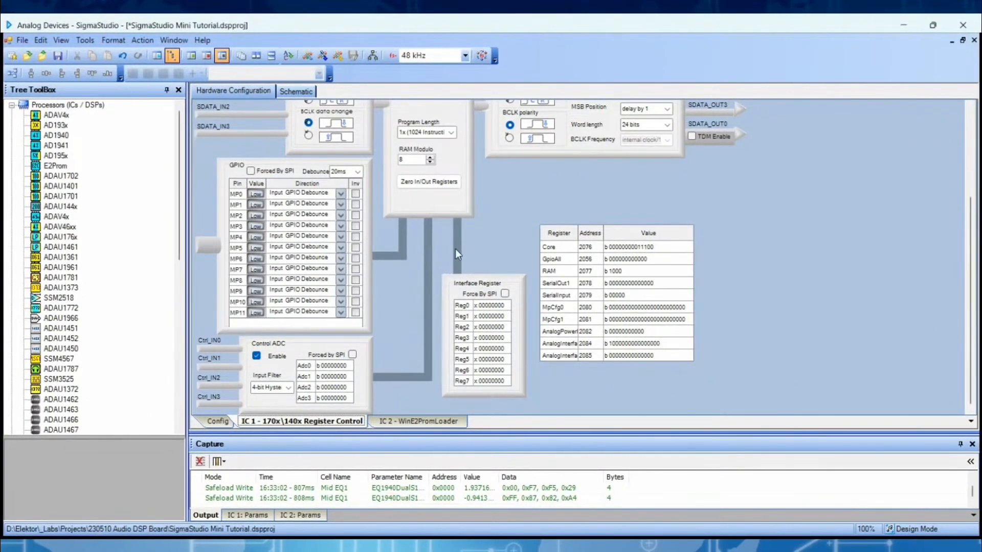
pyautogui.moveTo(419, 247)
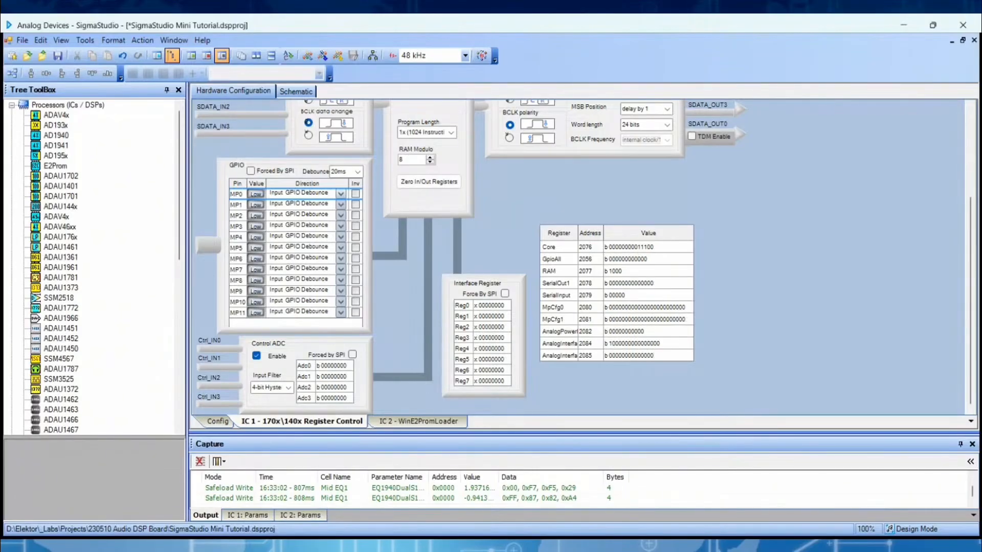
pyautogui.moveTo(389, 212)
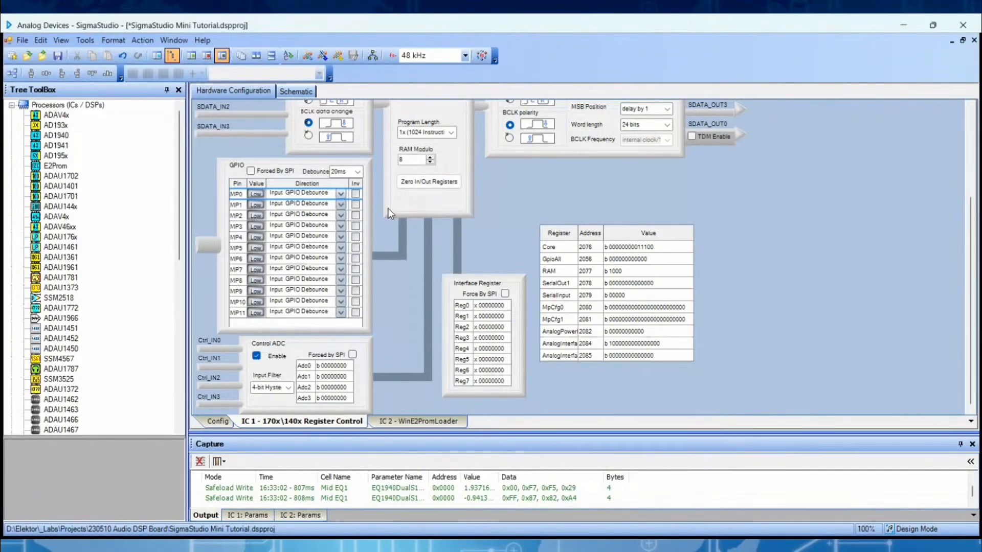
pyautogui.moveTo(389, 208)
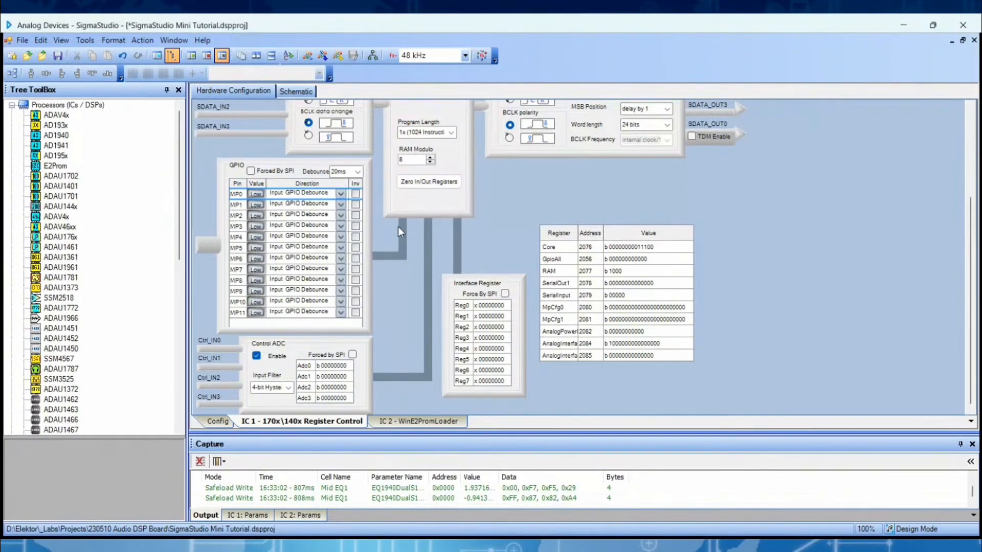
pyautogui.moveTo(401, 368)
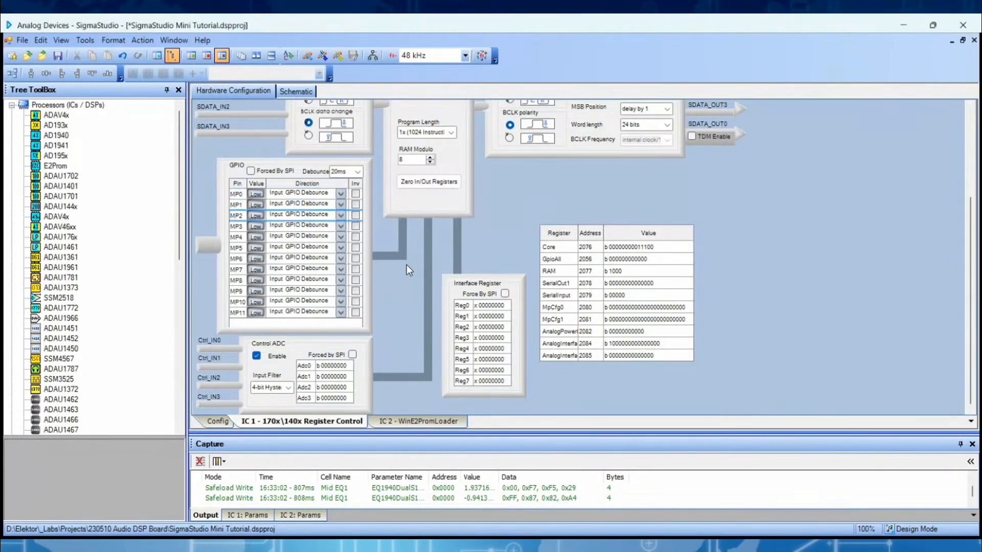
pyautogui.moveTo(428, 274)
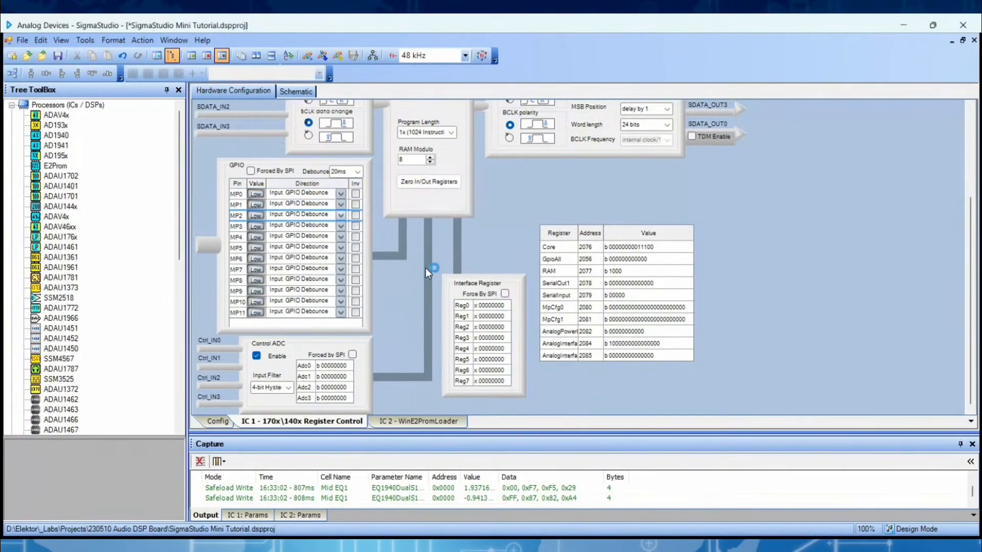
pyautogui.moveTo(426, 272)
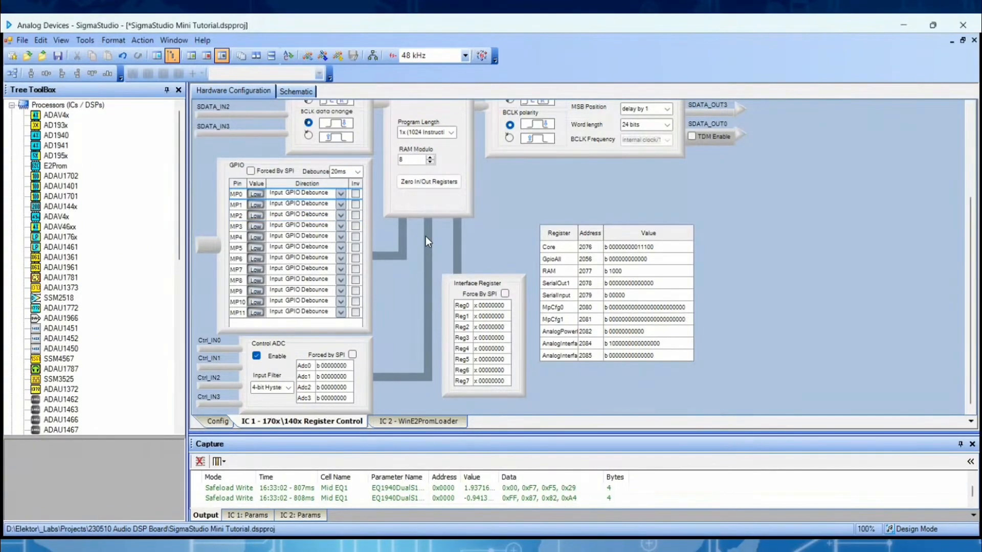
pyautogui.moveTo(401, 320)
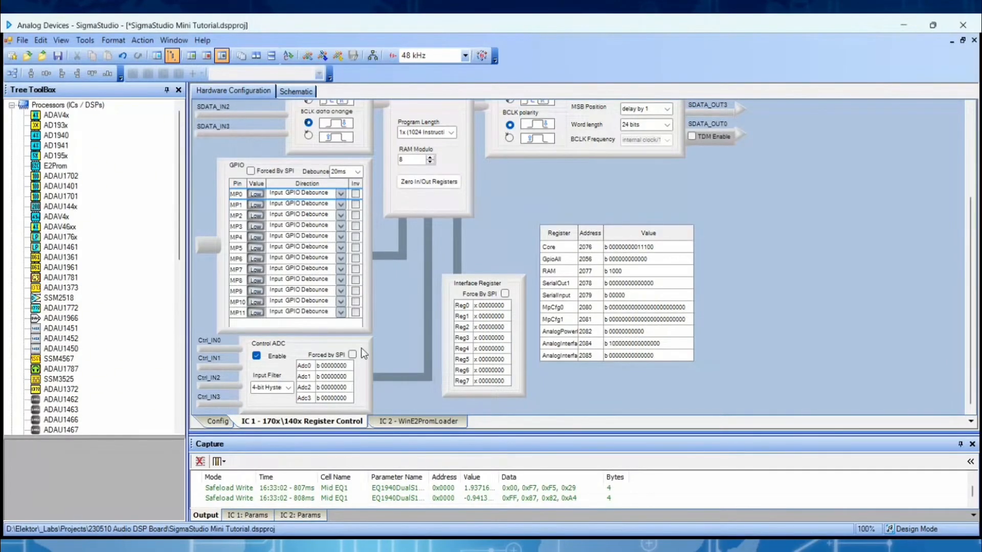
pyautogui.moveTo(369, 345)
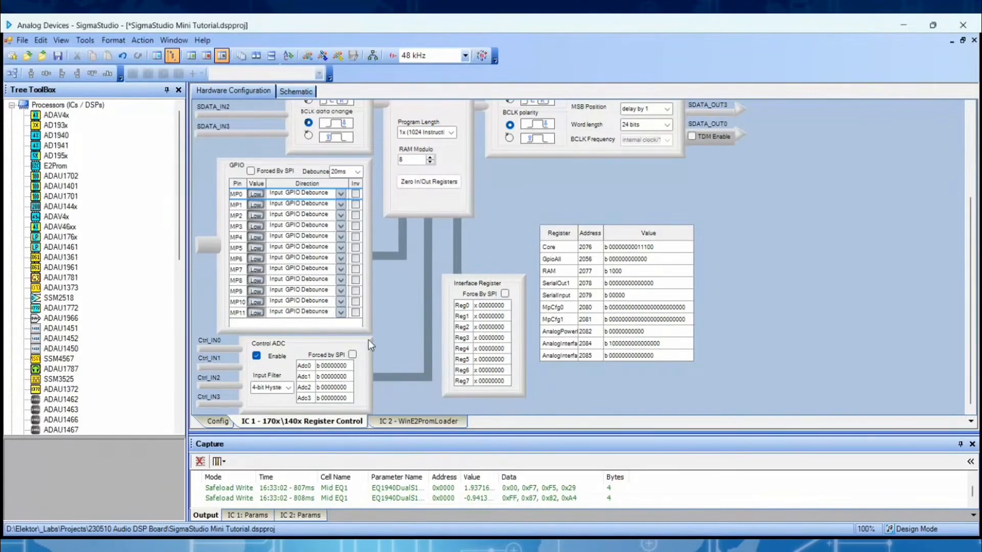
pyautogui.moveTo(362, 399)
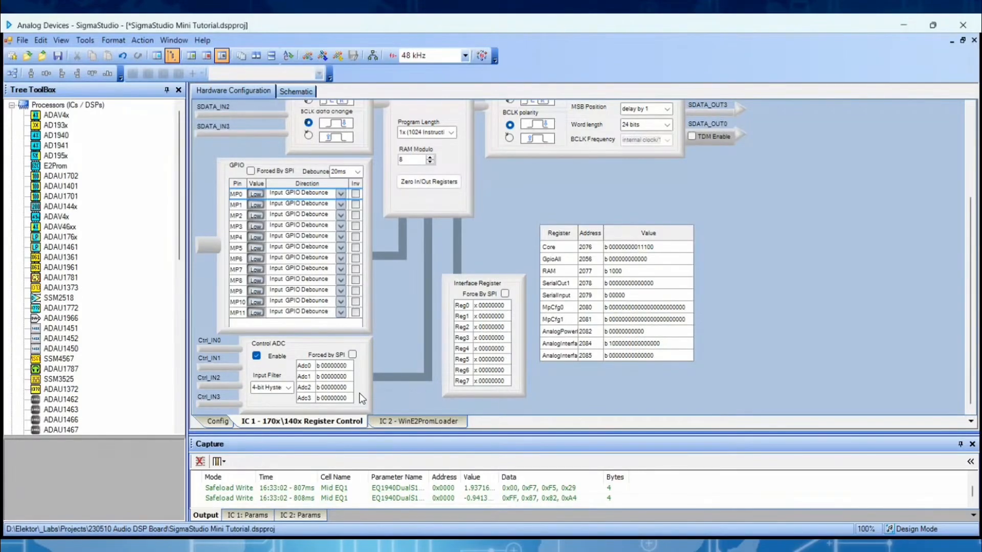
pyautogui.moveTo(383, 118)
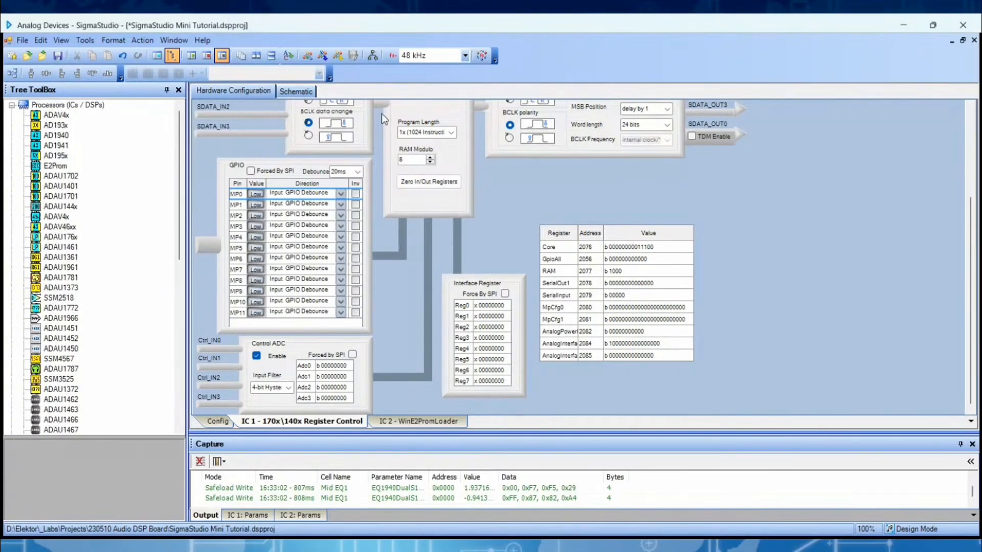
pyautogui.click(294, 91)
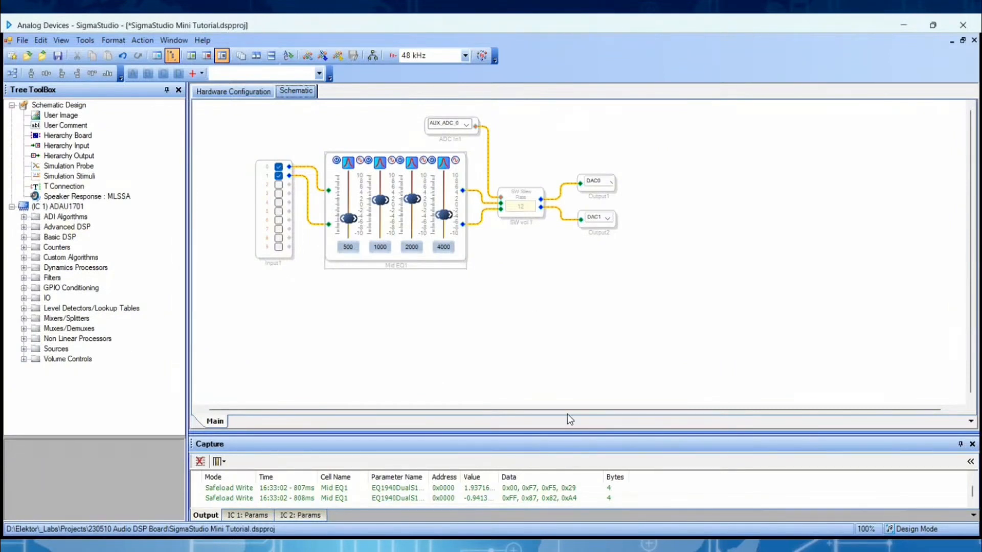
pyautogui.moveTo(493, 397)
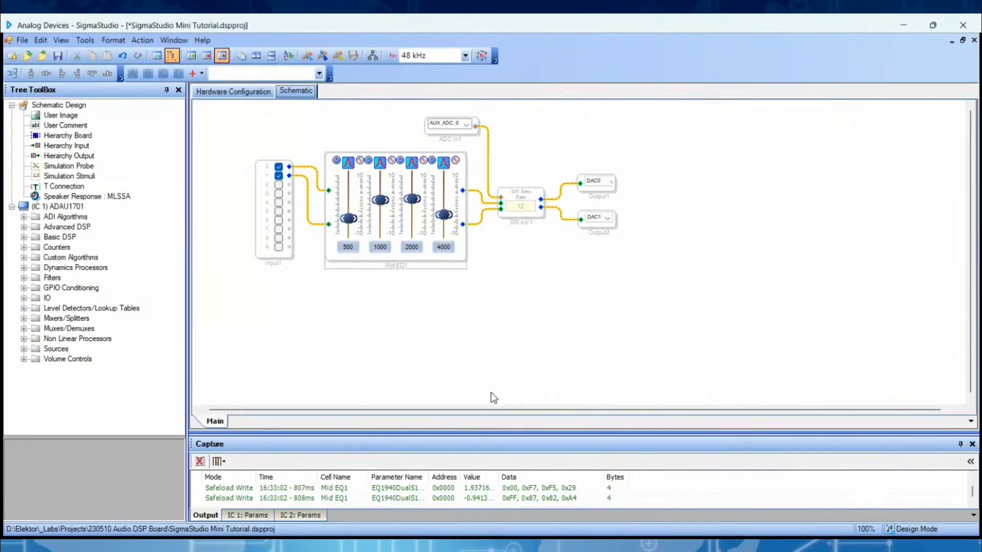
pyautogui.moveTo(404, 400)
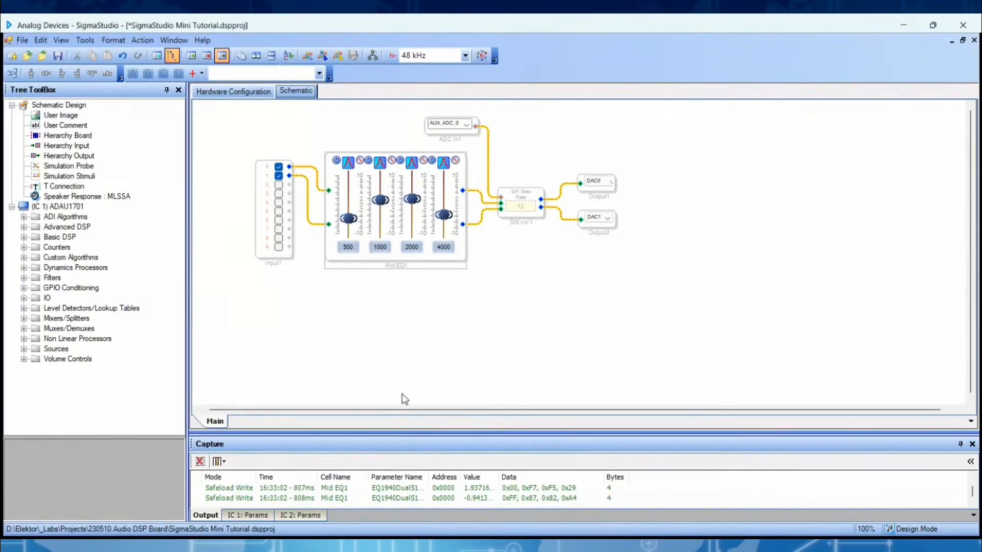
pyautogui.moveTo(226, 383)
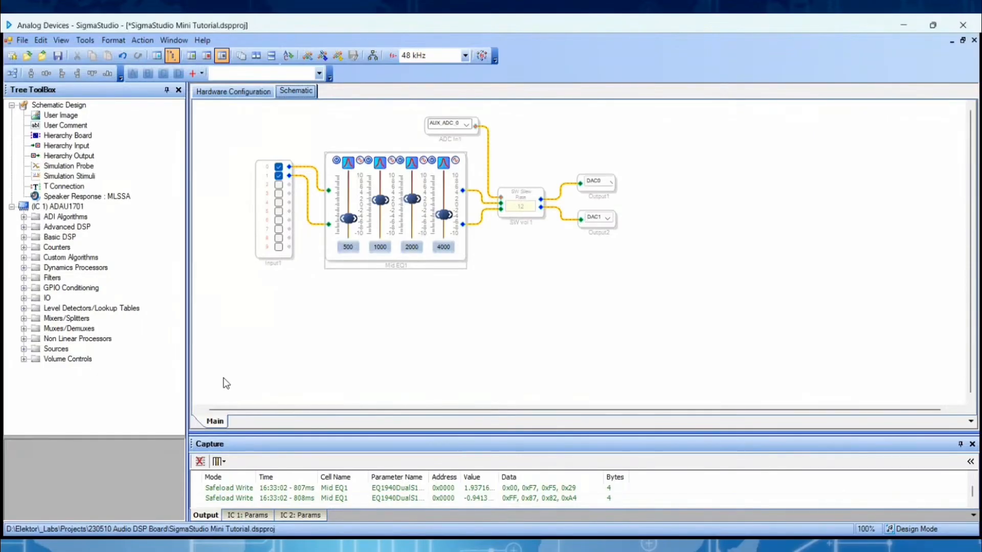
pyautogui.moveTo(50, 465)
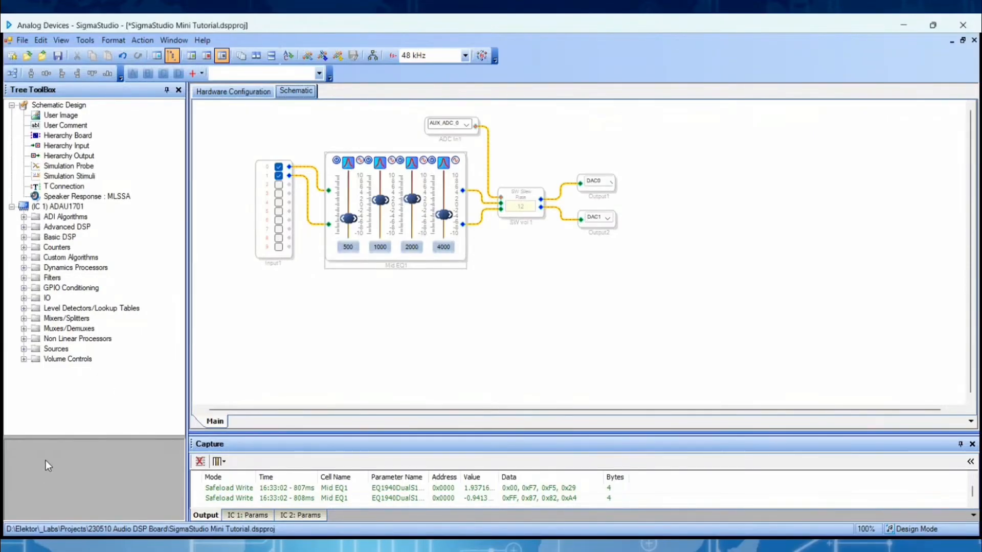
pyautogui.moveTo(332, 384)
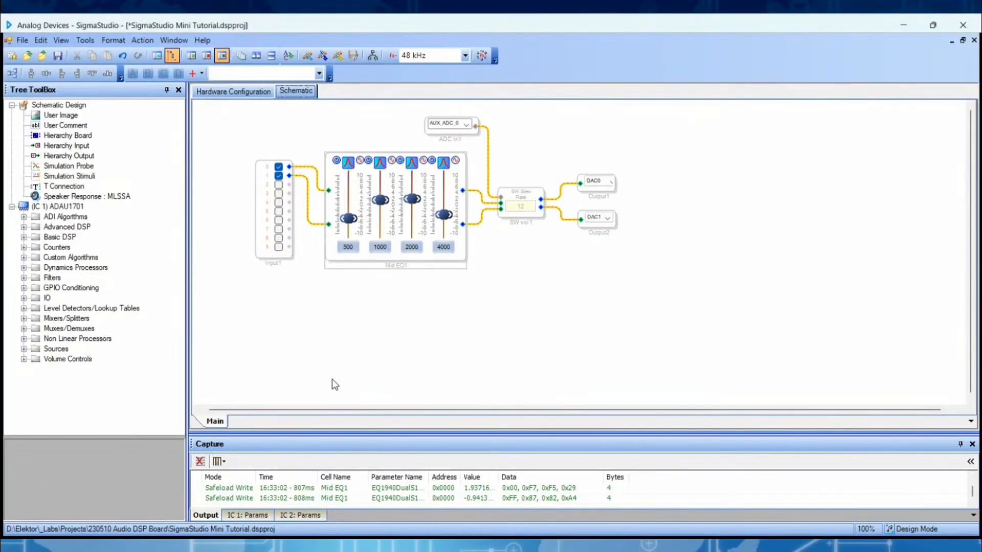
pyautogui.moveTo(298, 395)
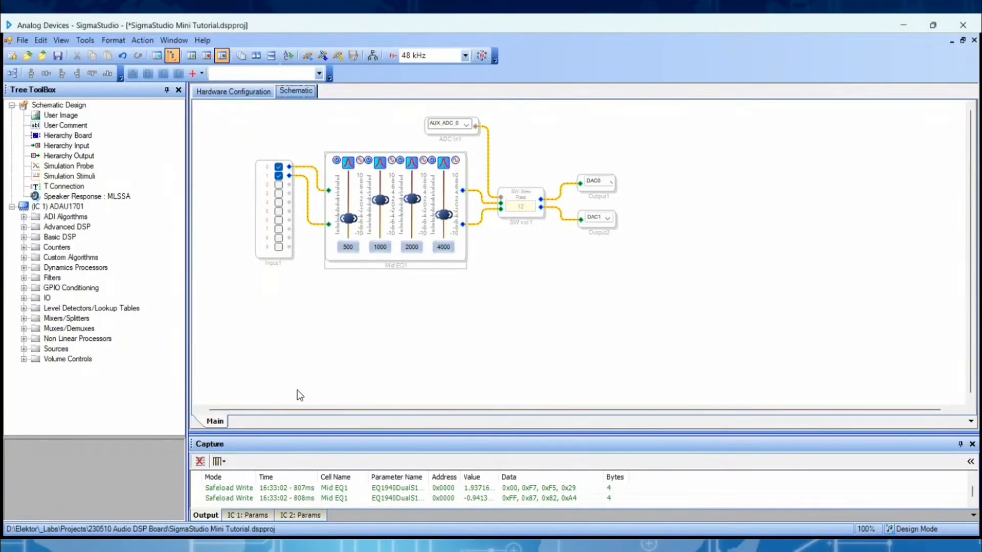
pyautogui.moveTo(48, 252)
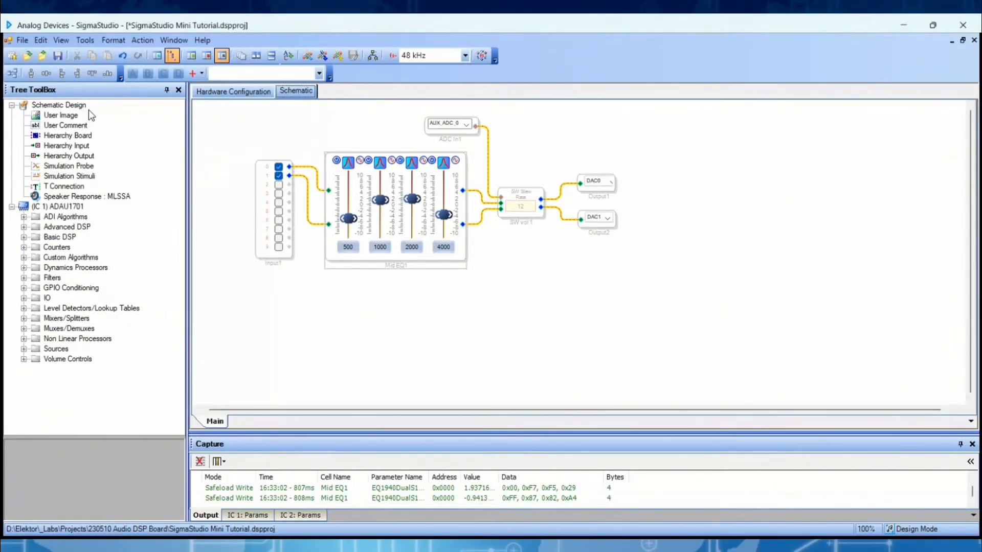
pyautogui.moveTo(64, 351)
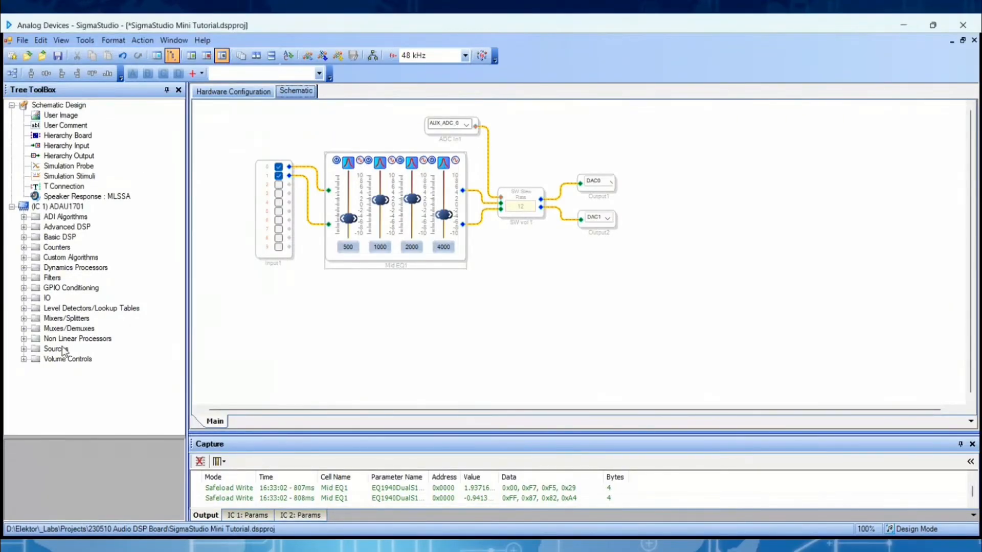
pyautogui.moveTo(37, 286)
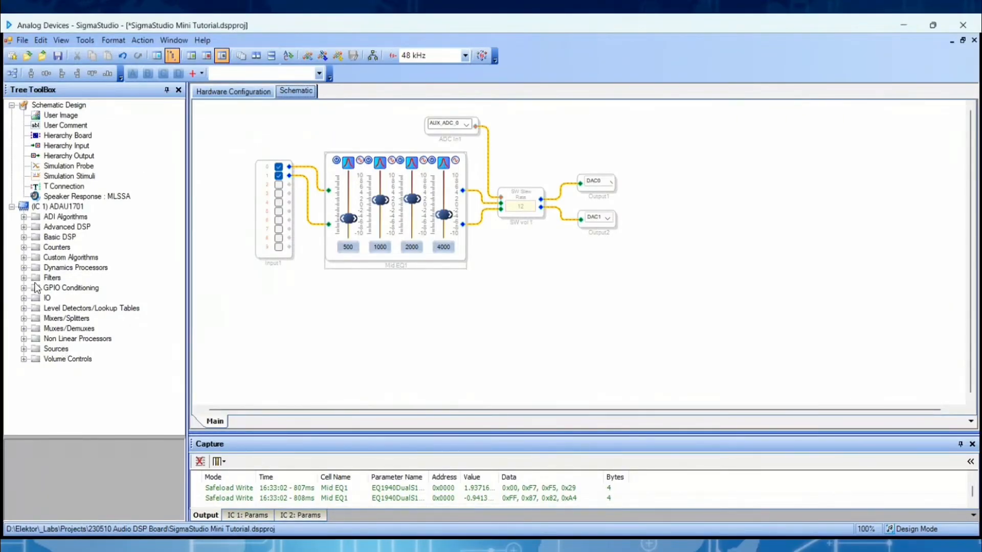
# Expand the ADAU1701 ADI Algorithms category and select its Pitch Modification group
pyautogui.click(62, 206)
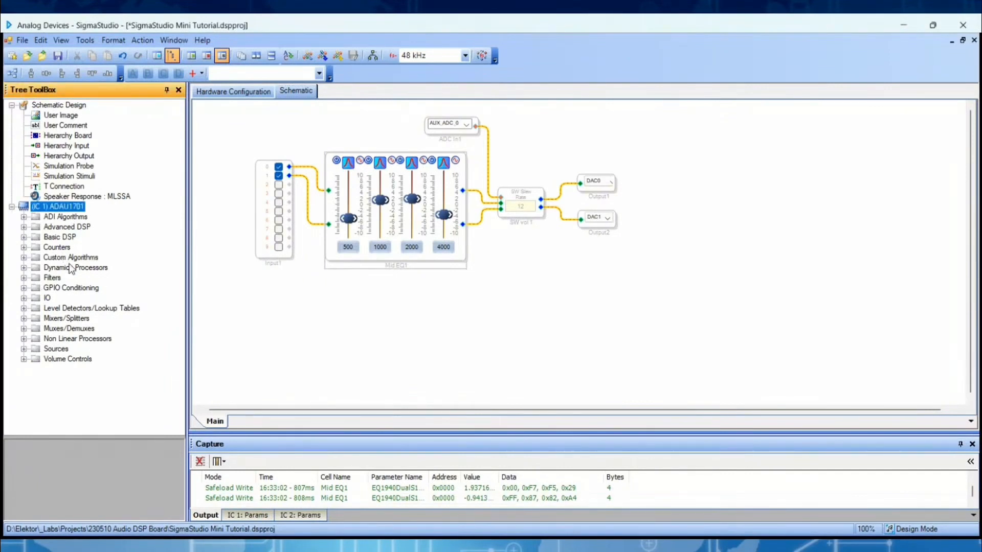
pyautogui.click(24, 217)
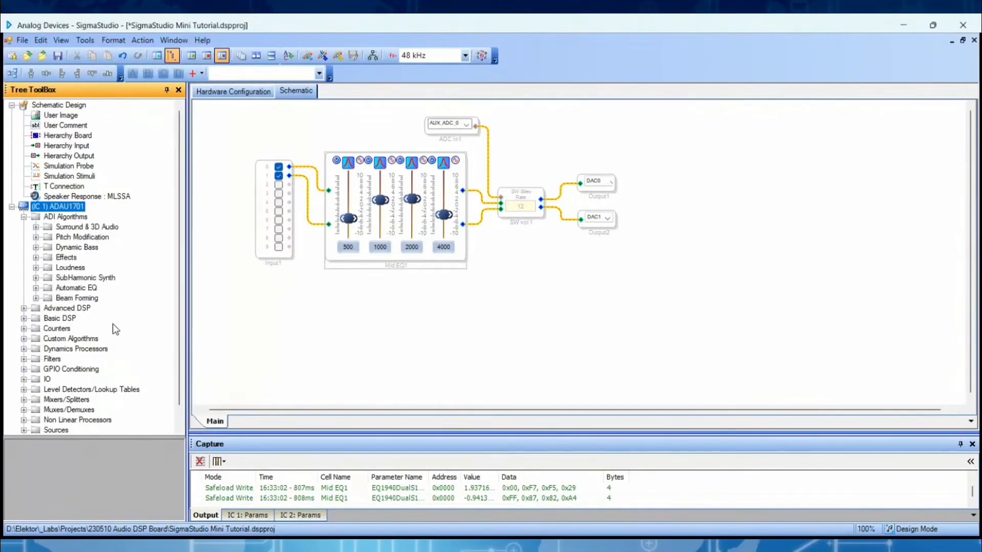
pyautogui.click(81, 237)
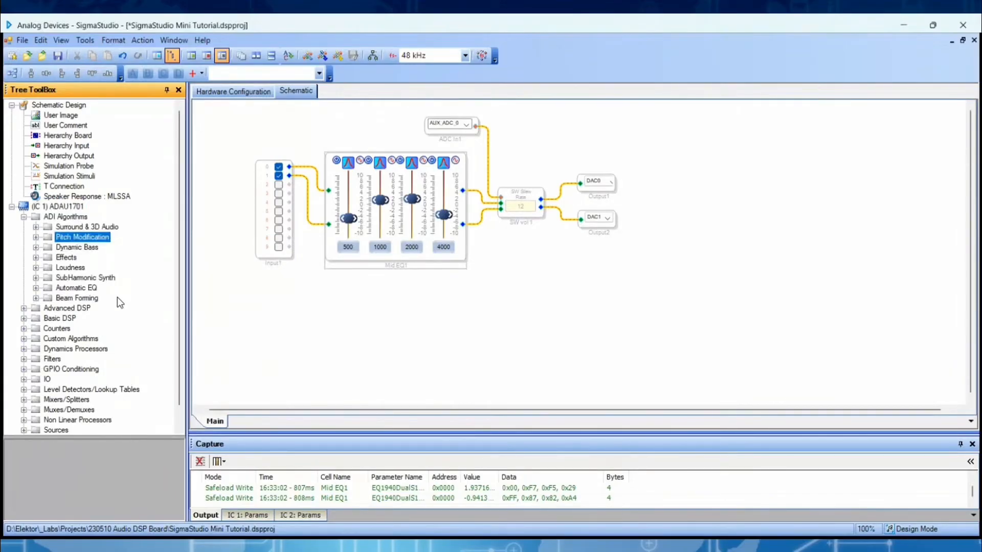
pyautogui.scroll(-3)
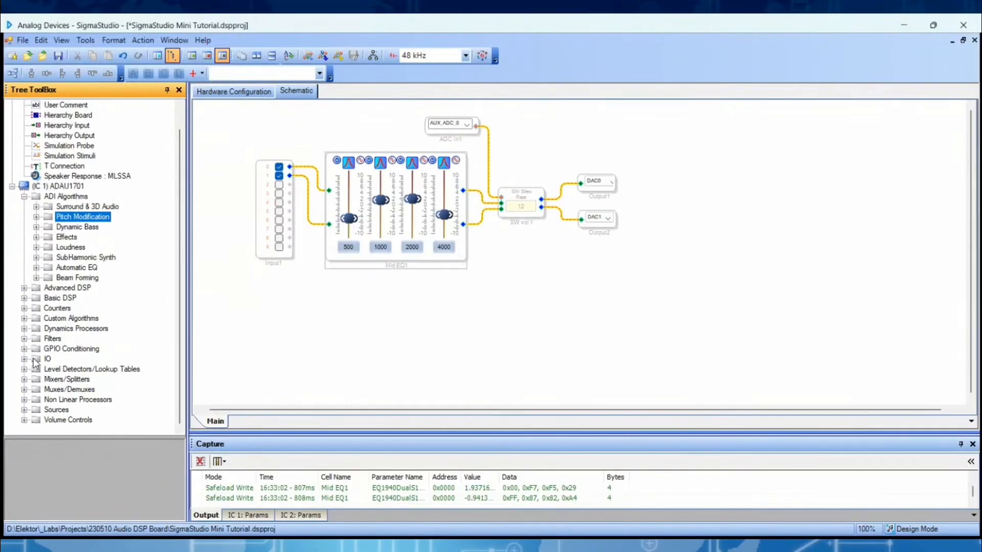
# Expand the Advanced DSP and Filters categories to list their subgroups
pyautogui.click(23, 288)
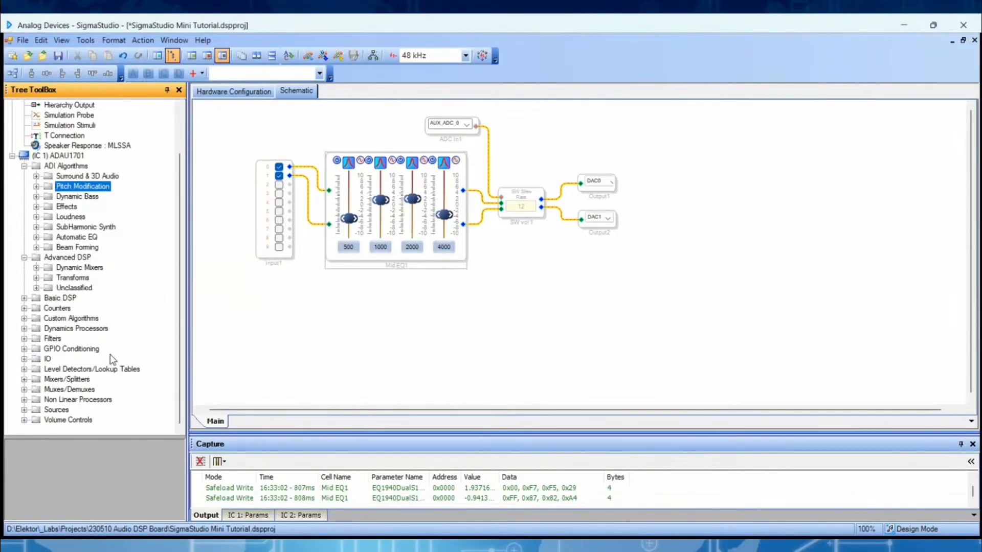
pyautogui.moveTo(104, 420)
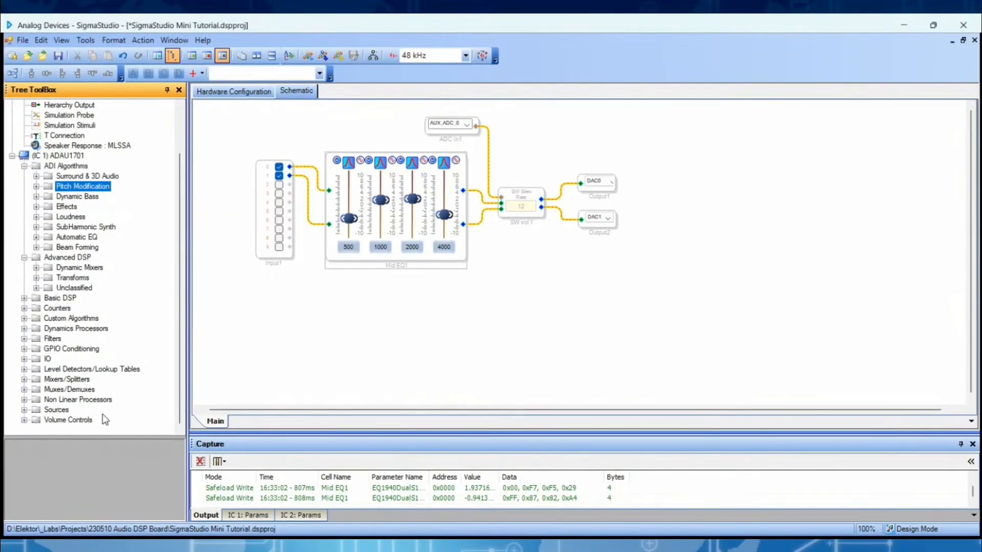
pyautogui.moveTo(118, 458)
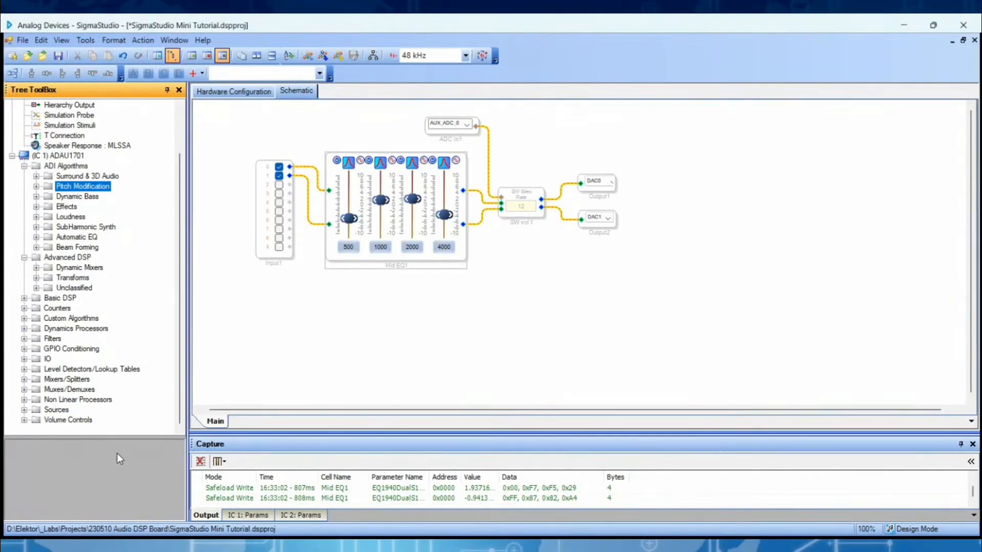
pyautogui.moveTo(162, 437)
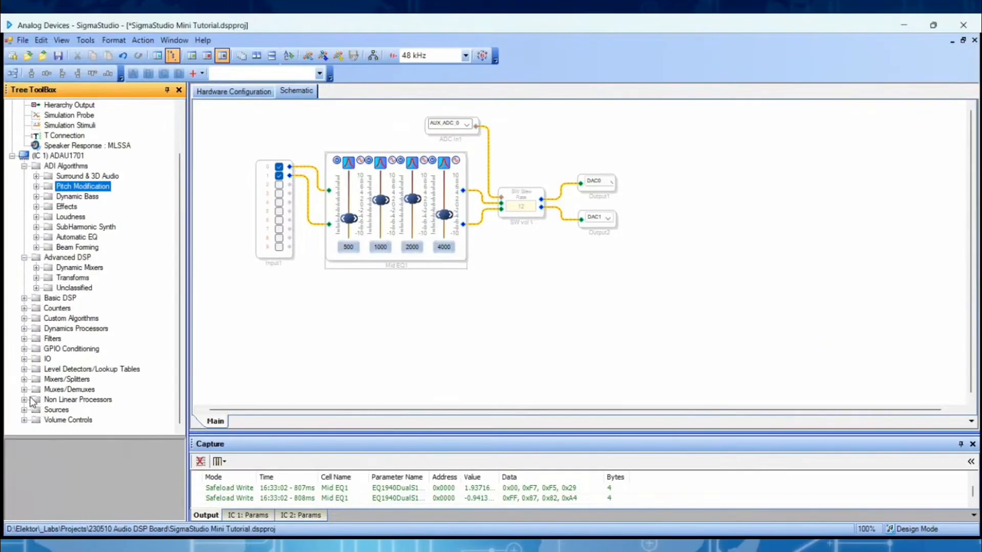
pyautogui.click(25, 339)
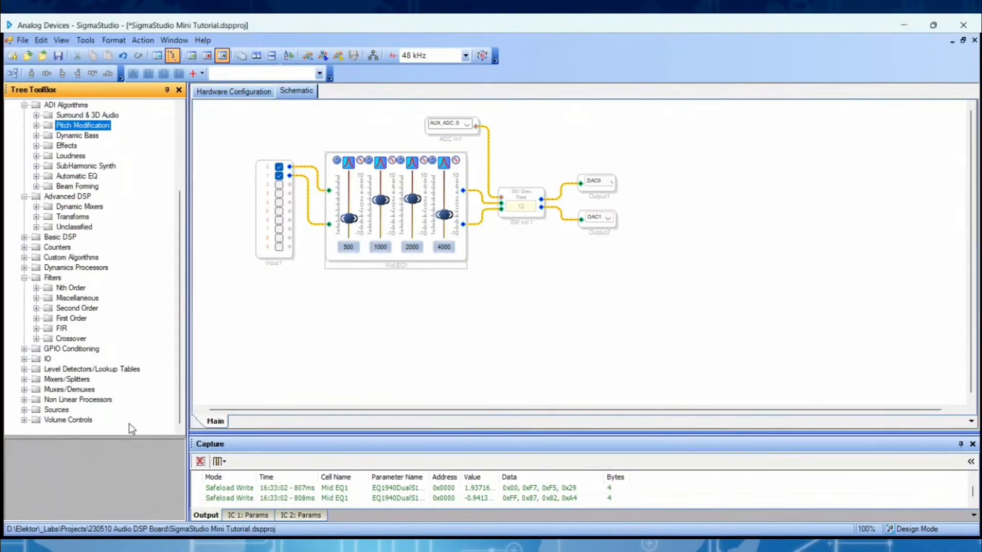
pyautogui.moveTo(72, 522)
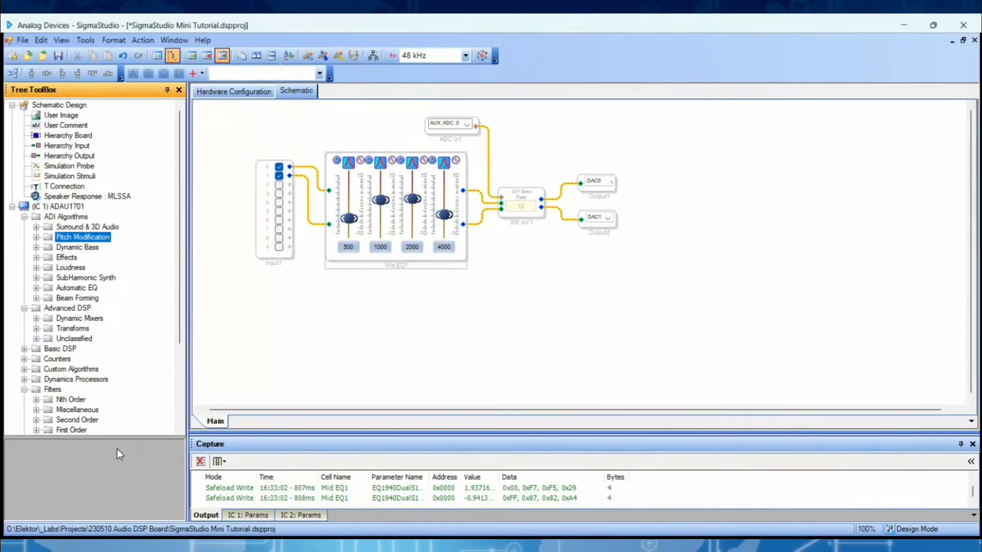
pyautogui.moveTo(124, 450)
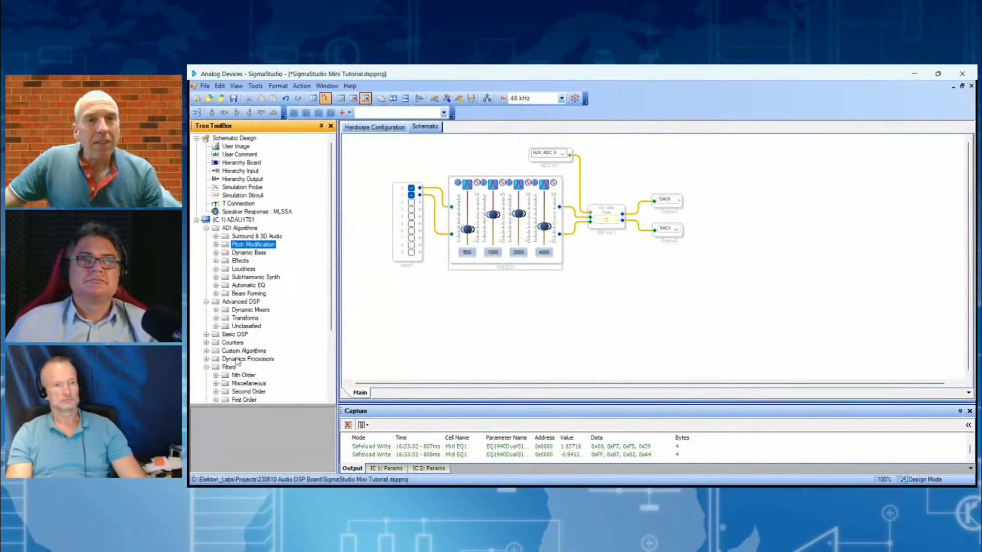
# Expand Beam Forming and its Fixed group to reveal the Beam Forming Designer block
pyautogui.scroll(-3)
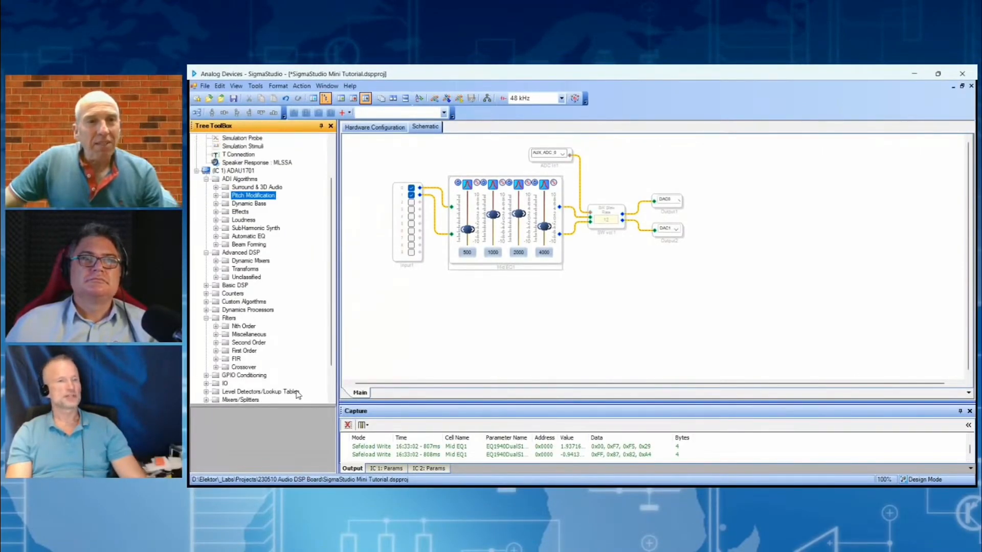
pyautogui.click(216, 236)
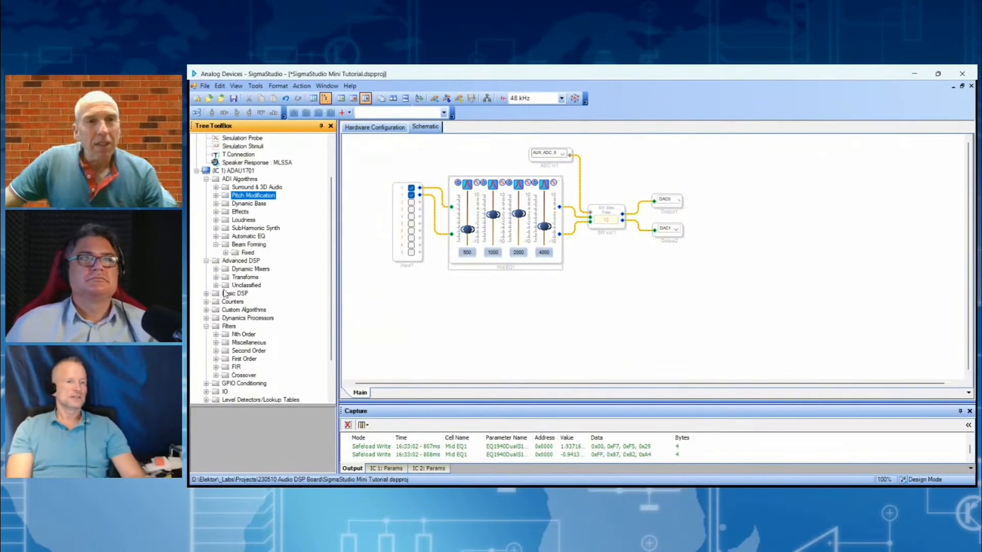
pyautogui.click(217, 244)
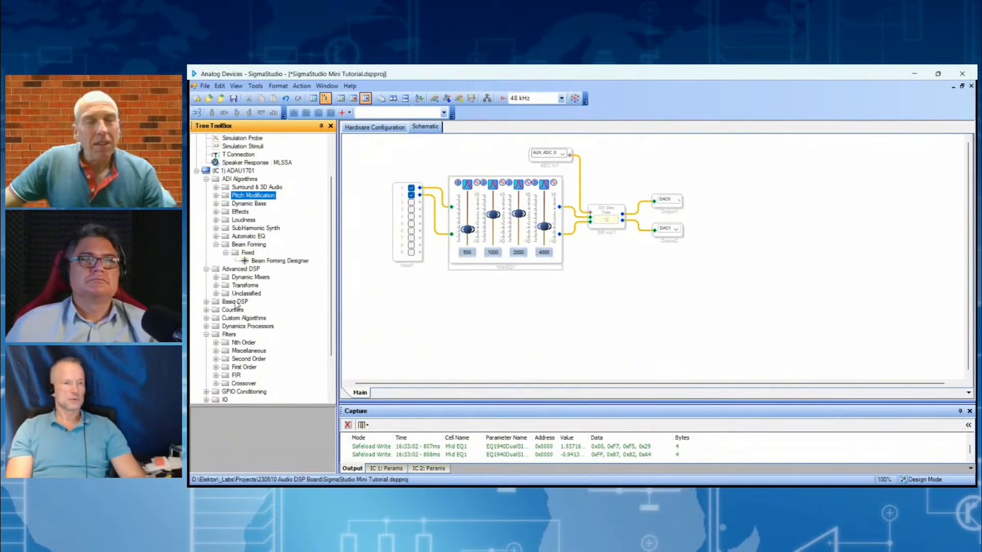